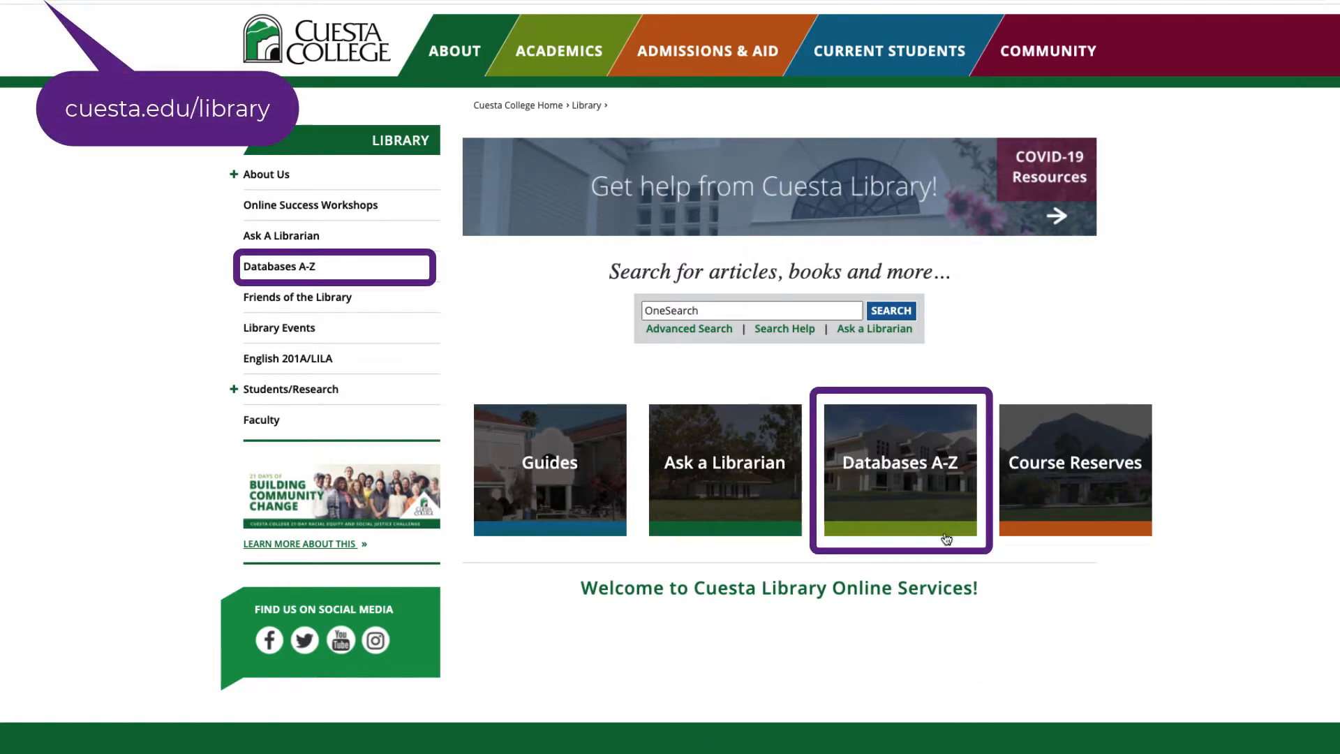
Step: Reach the library's A-Z Databases page listing 81 databases
left_click(897, 470)
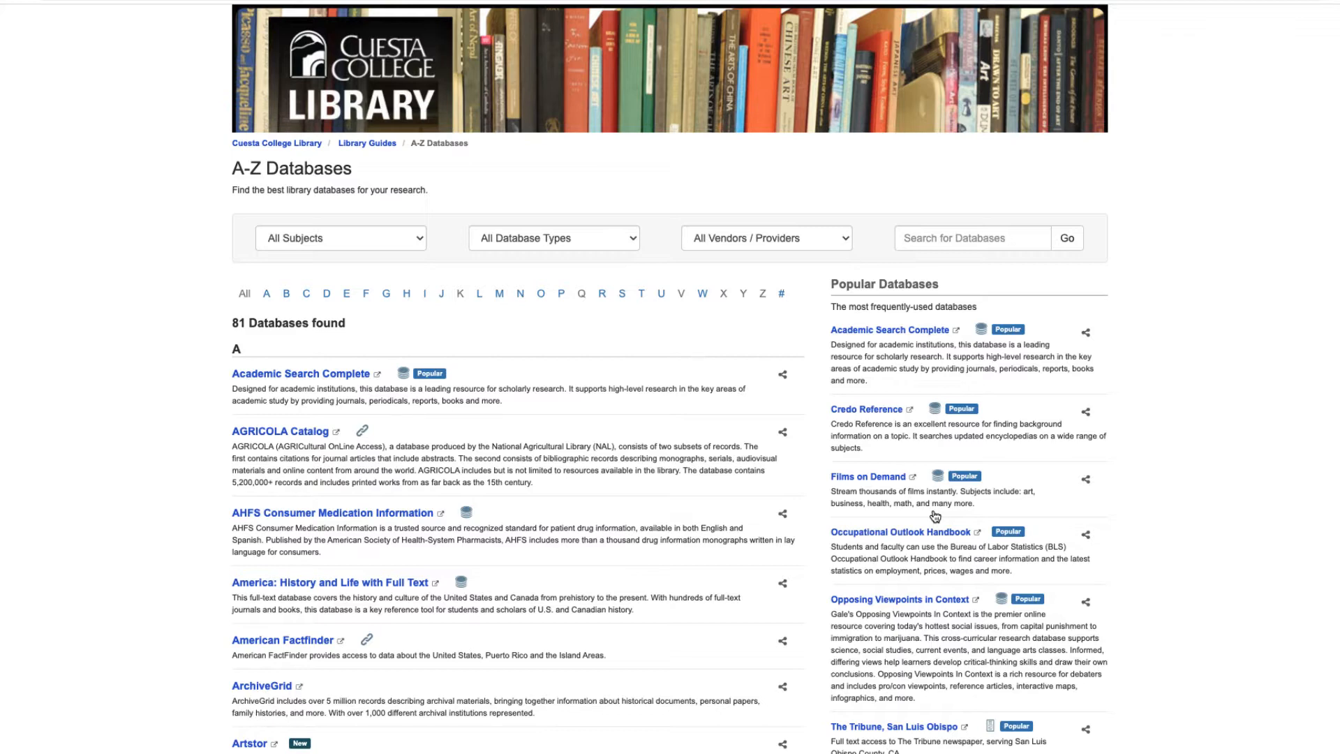
scroll("down", 3)
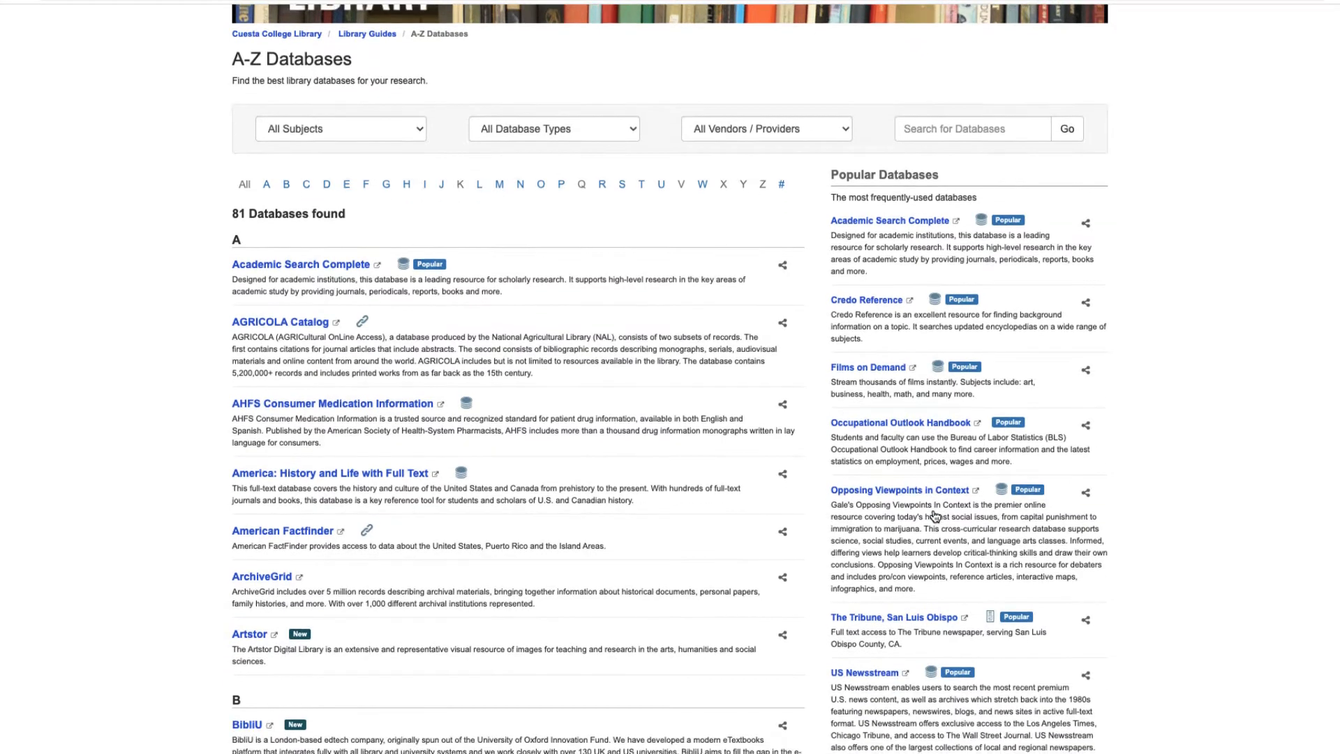
scroll("down", 3)
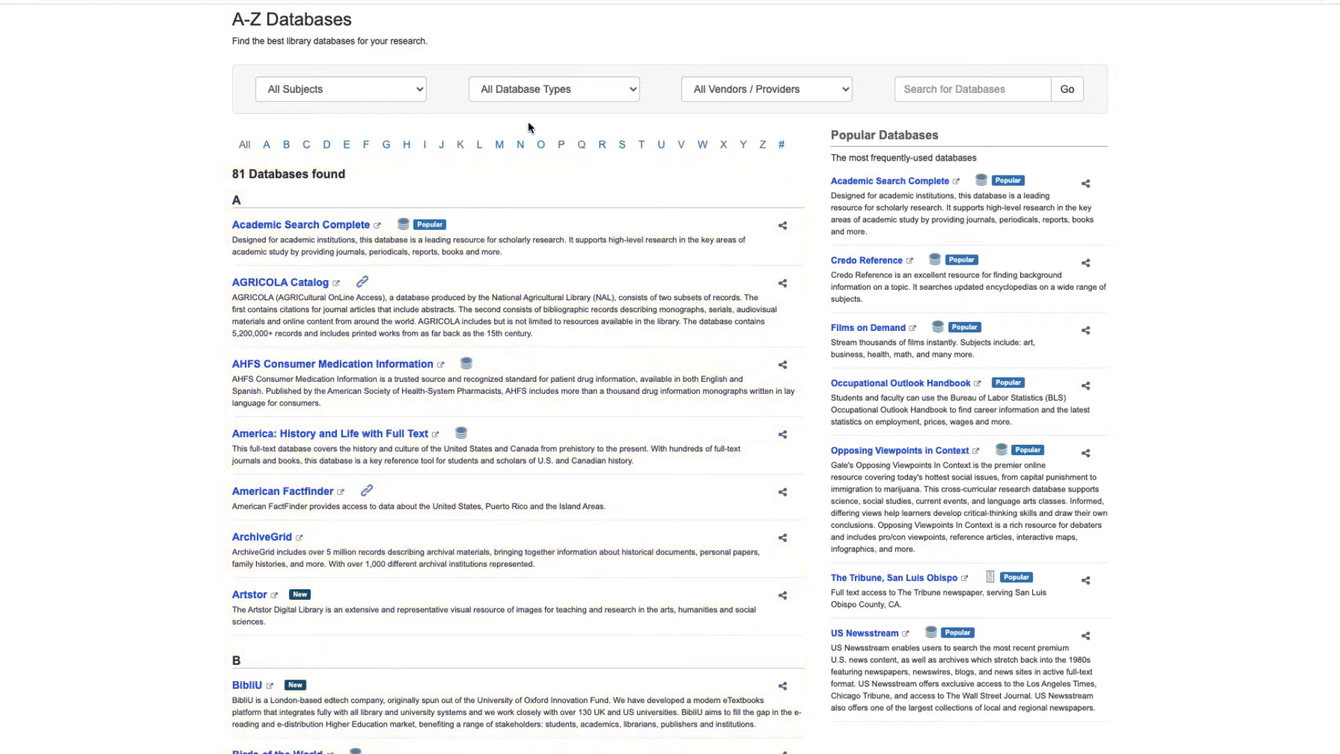
Step: Browse the Subjects, Database Types and Vendors filter dropdowns without choosing any
left_click(339, 88)
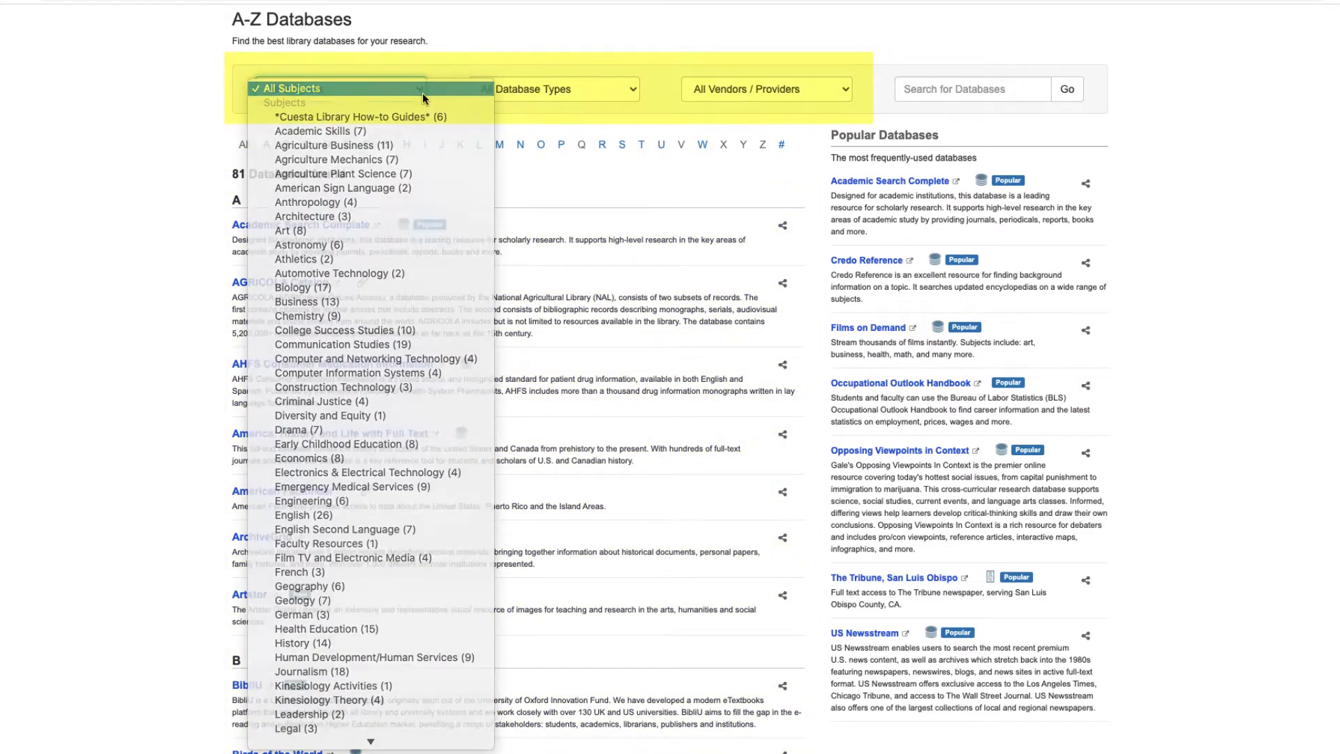
left_click(551, 89)
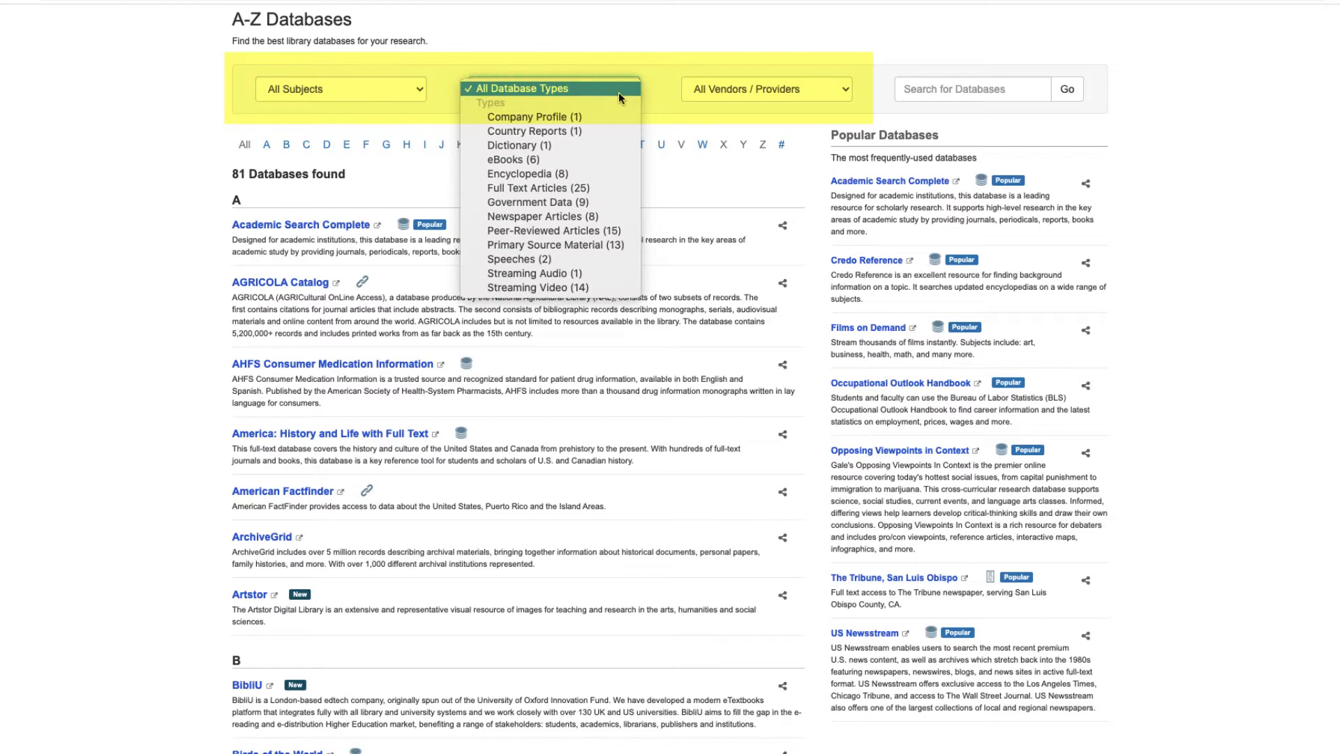
left_click(765, 88)
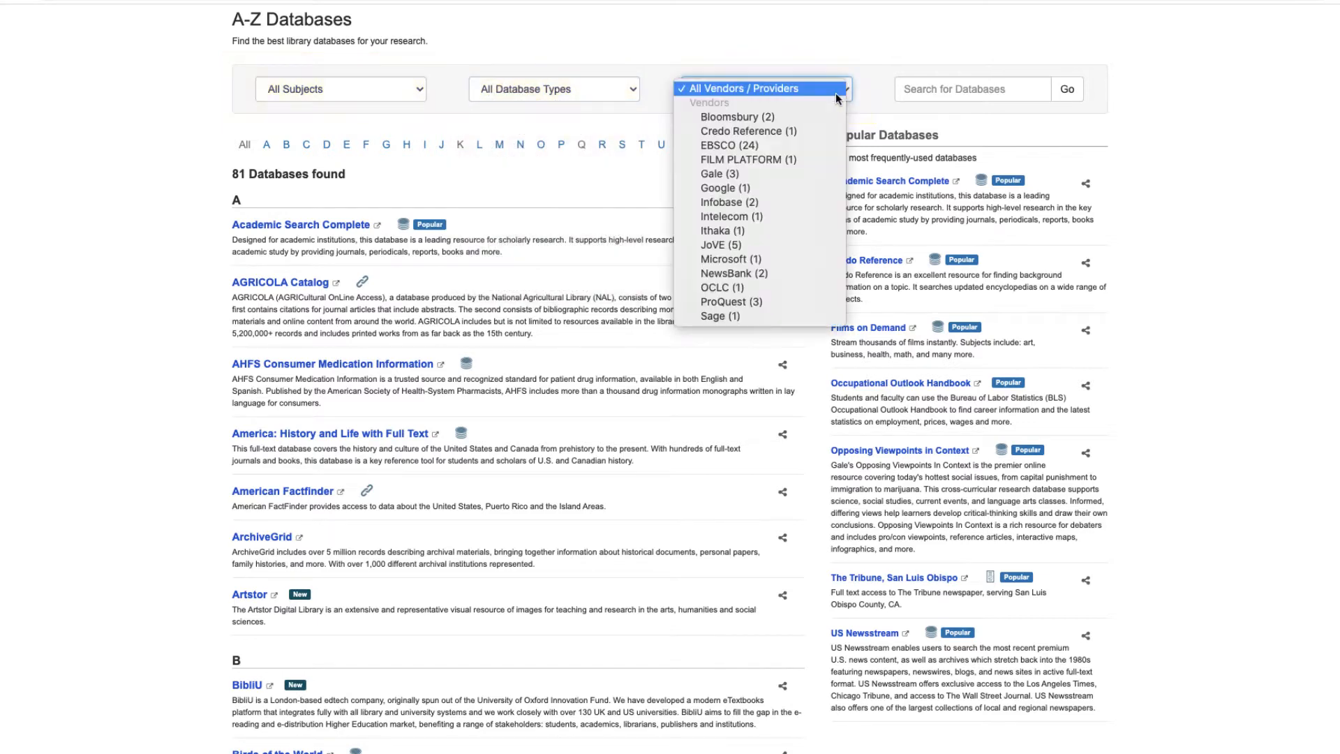
left_click(763, 88)
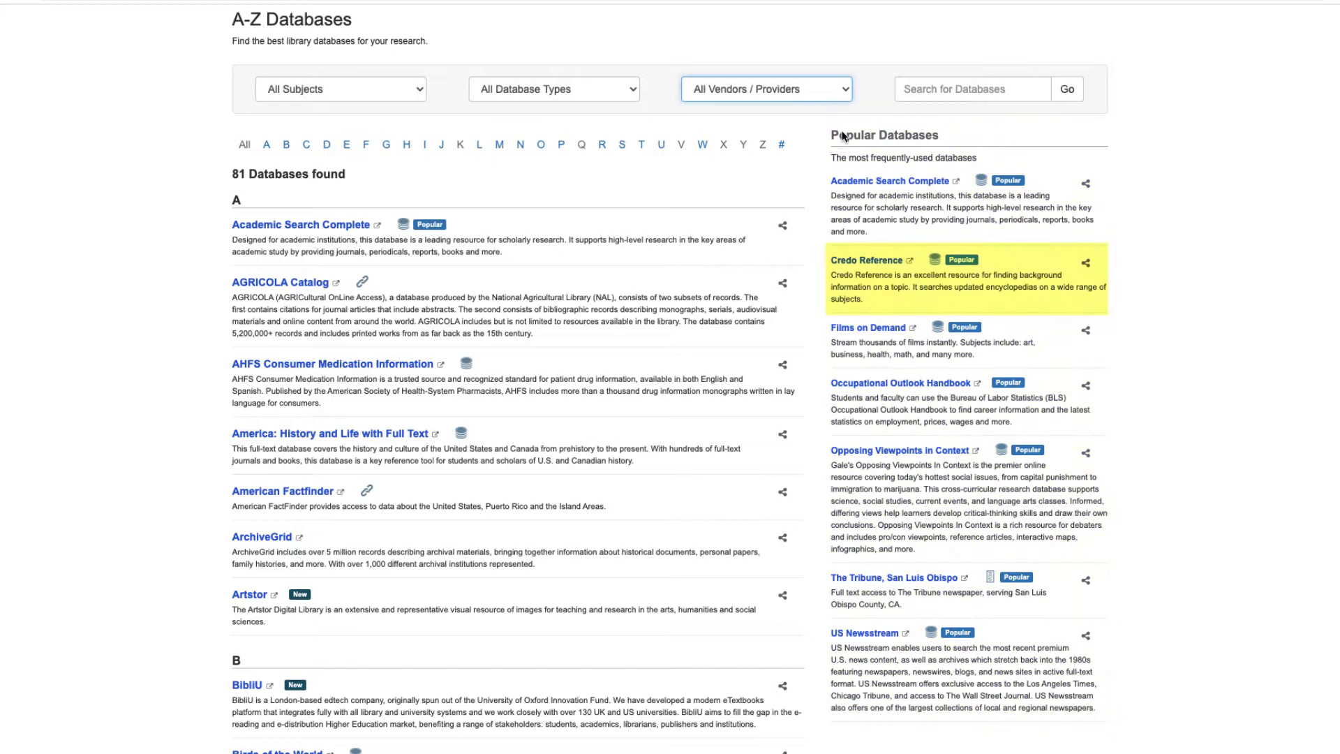
Step: Enter Credo Reference and bring up search results for the Minimum wage topic
left_click(867, 259)
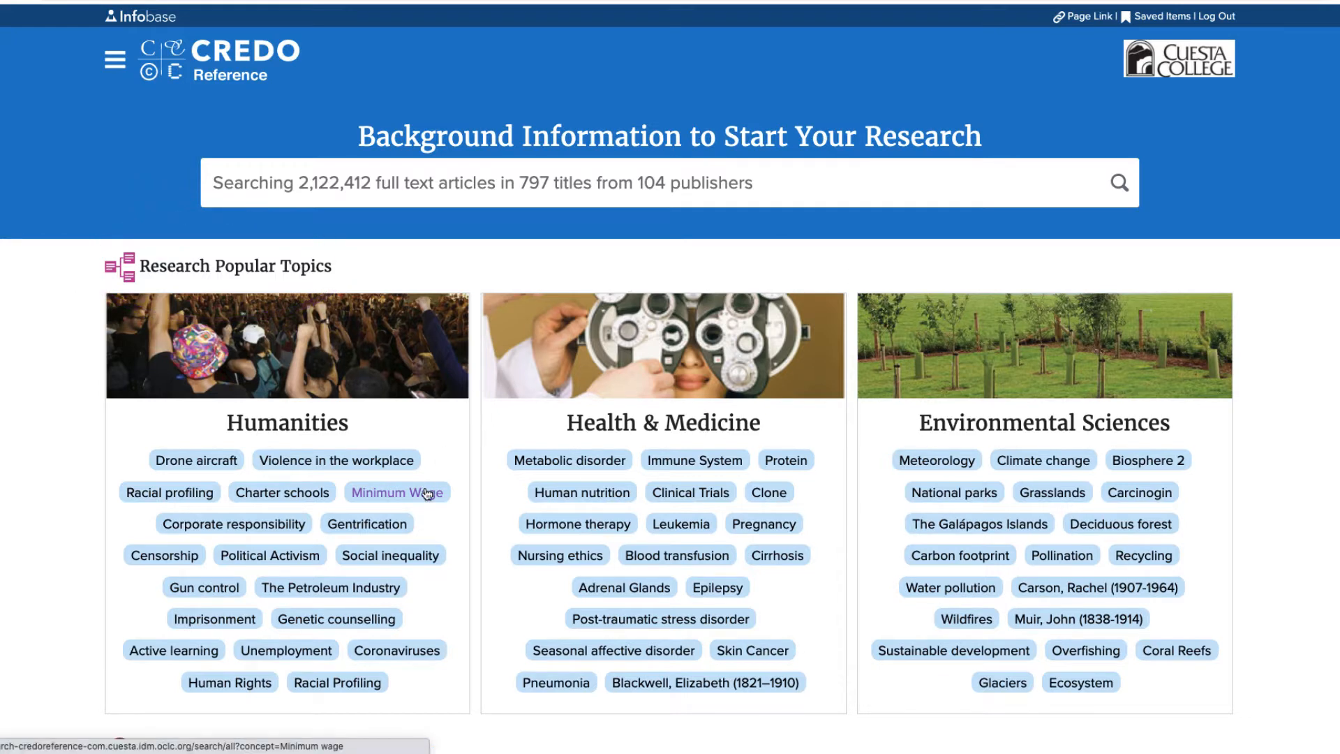
left_click(398, 492)
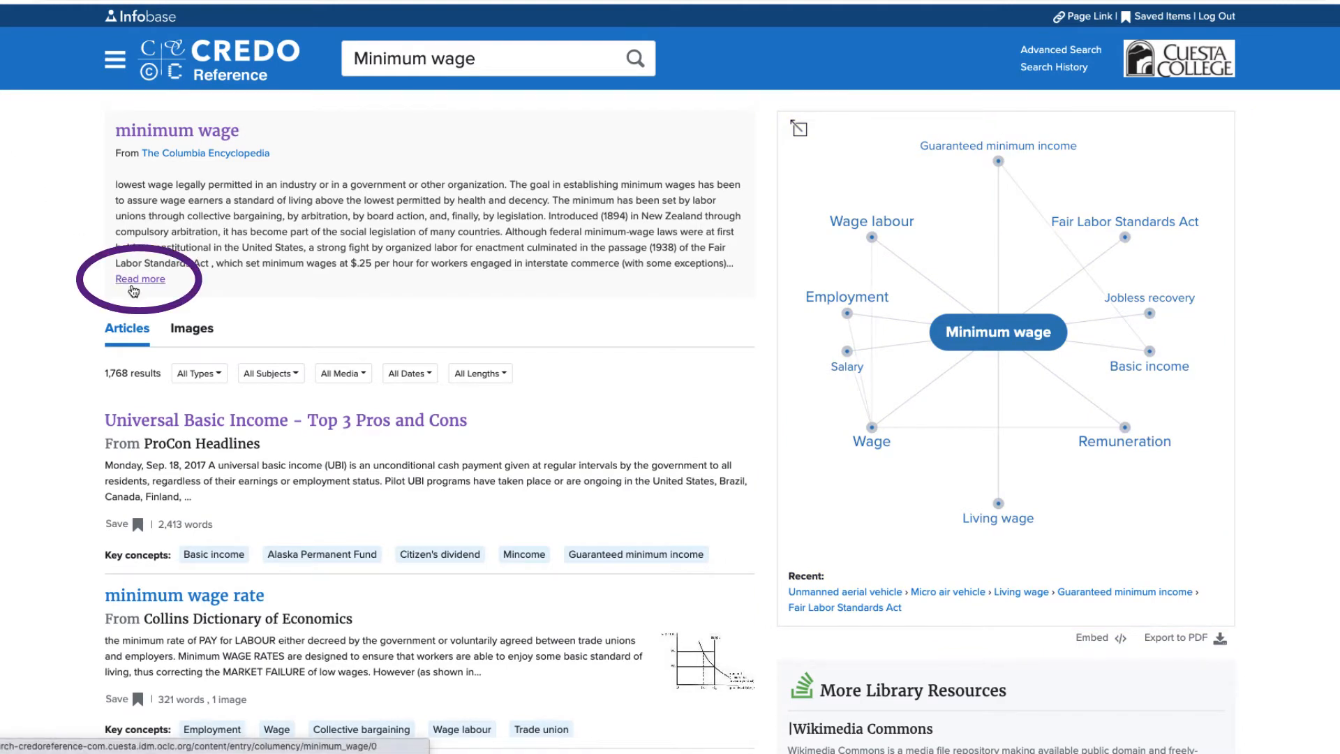
left_click(139, 279)
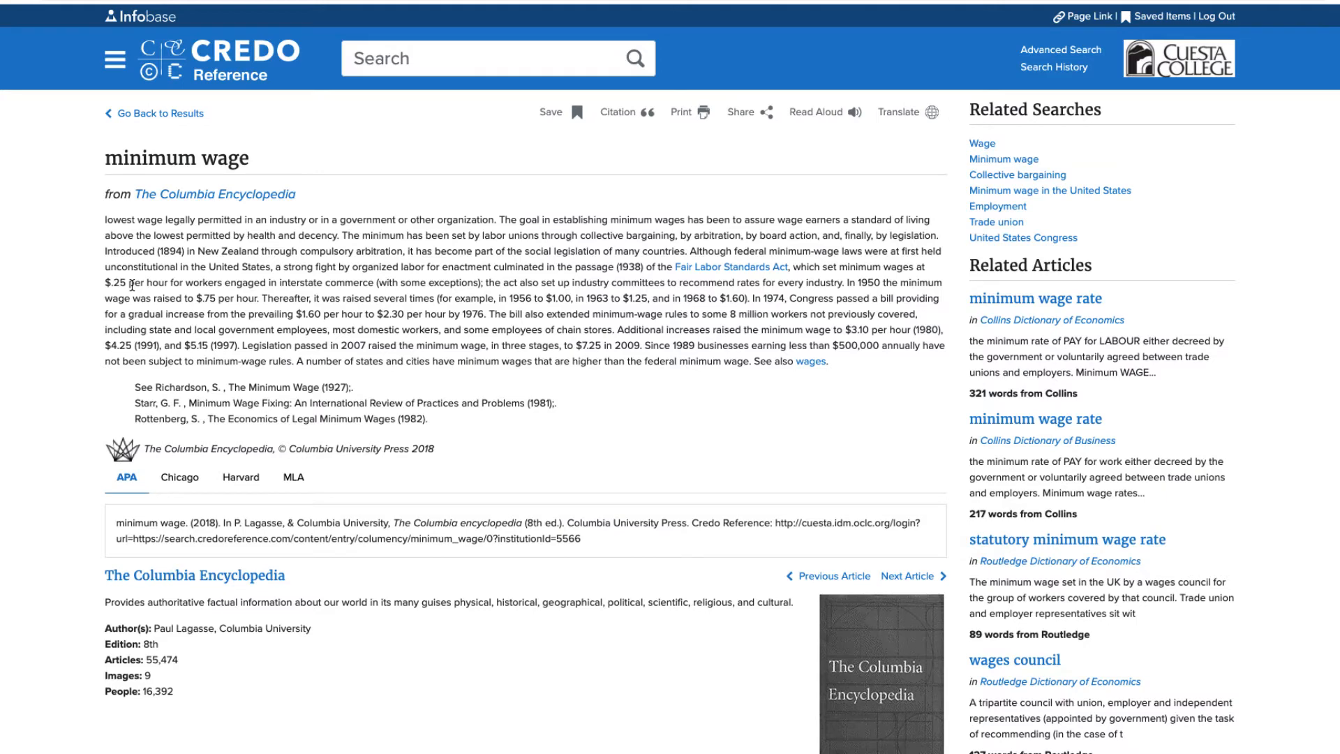
scroll("down", 3)
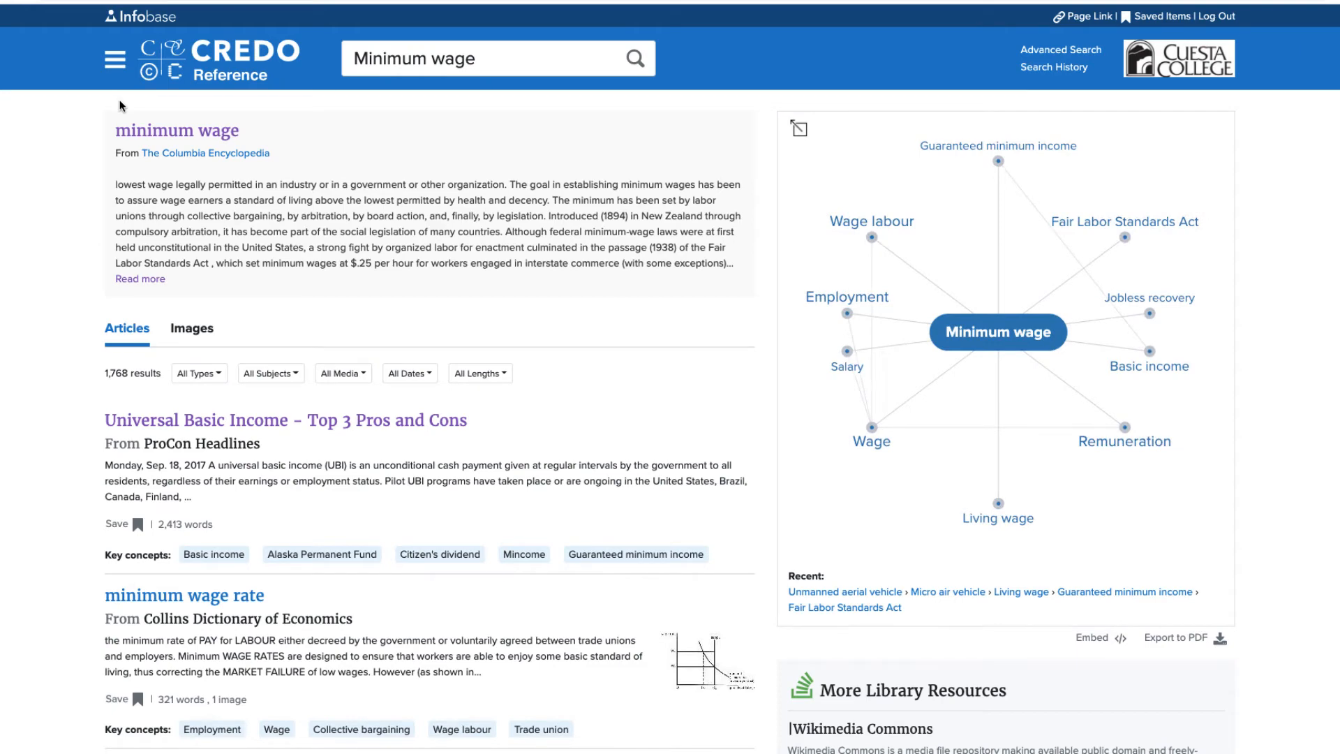
scroll("down", 3)
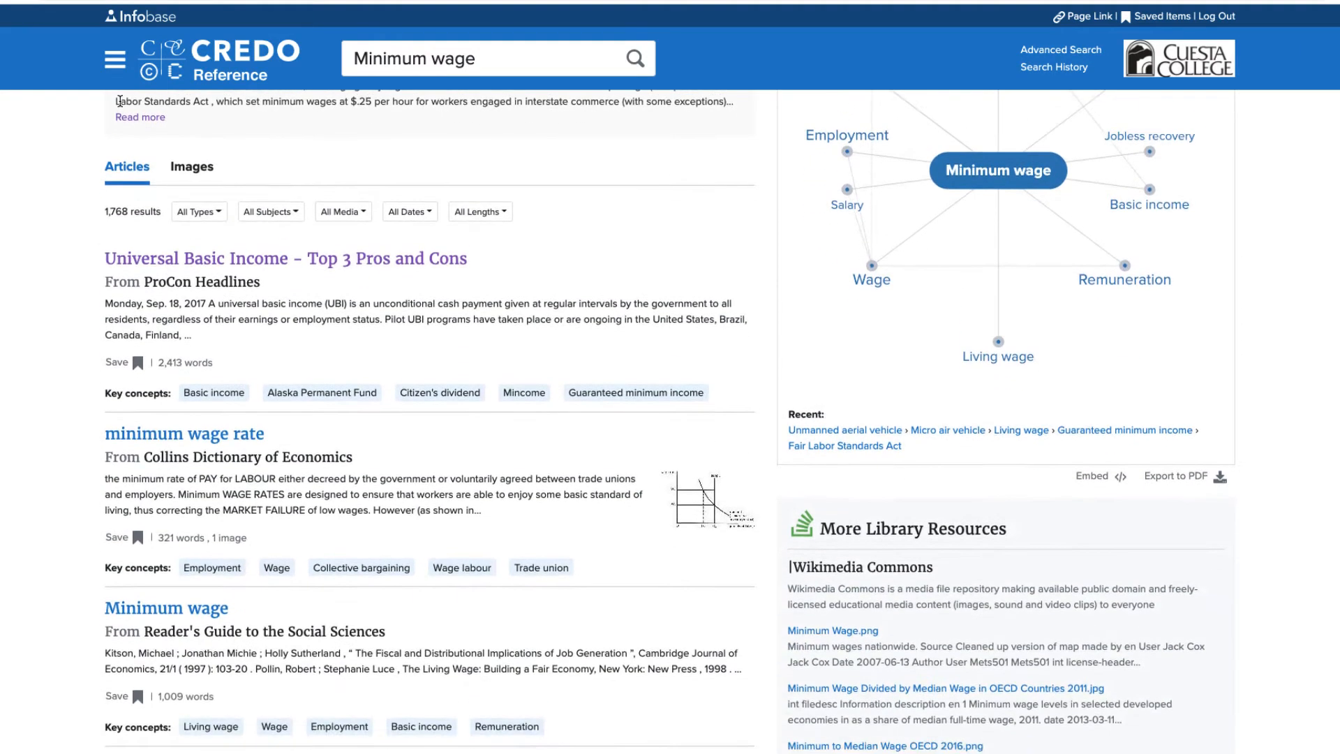
scroll("down", 3)
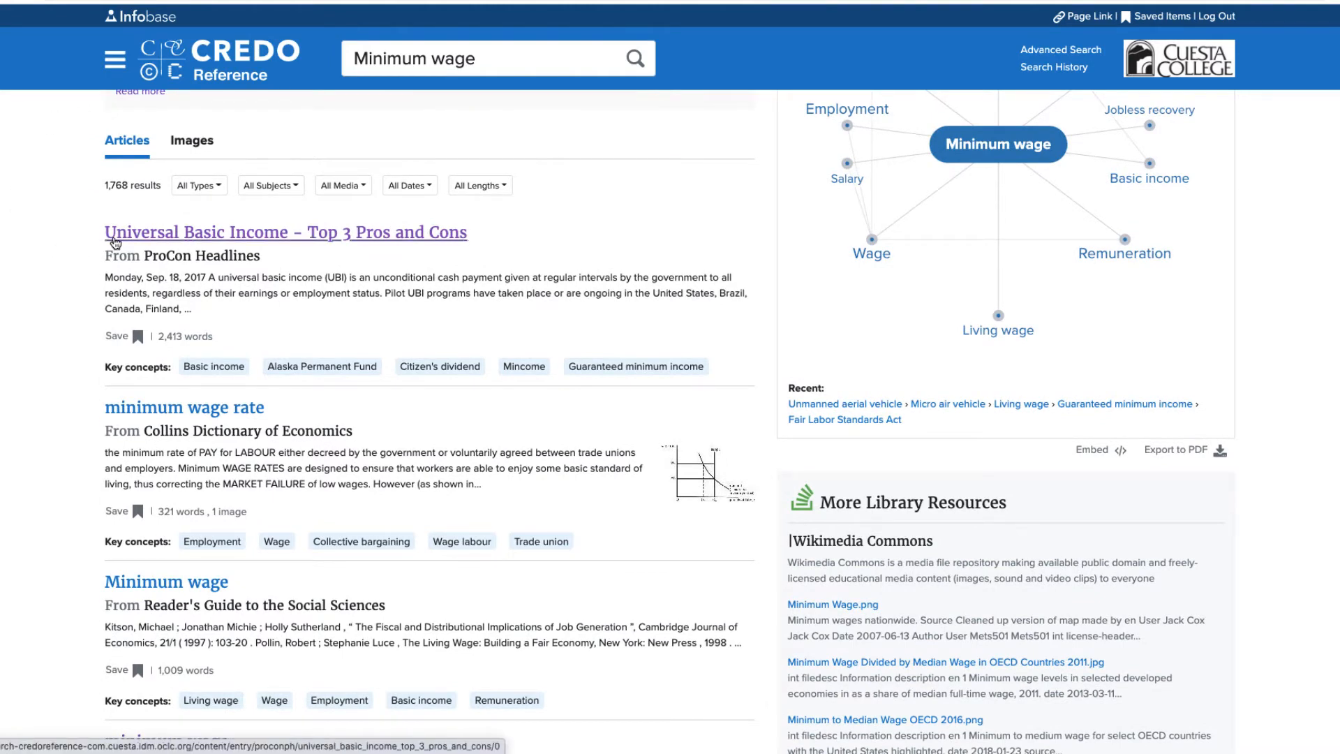
left_click(284, 232)
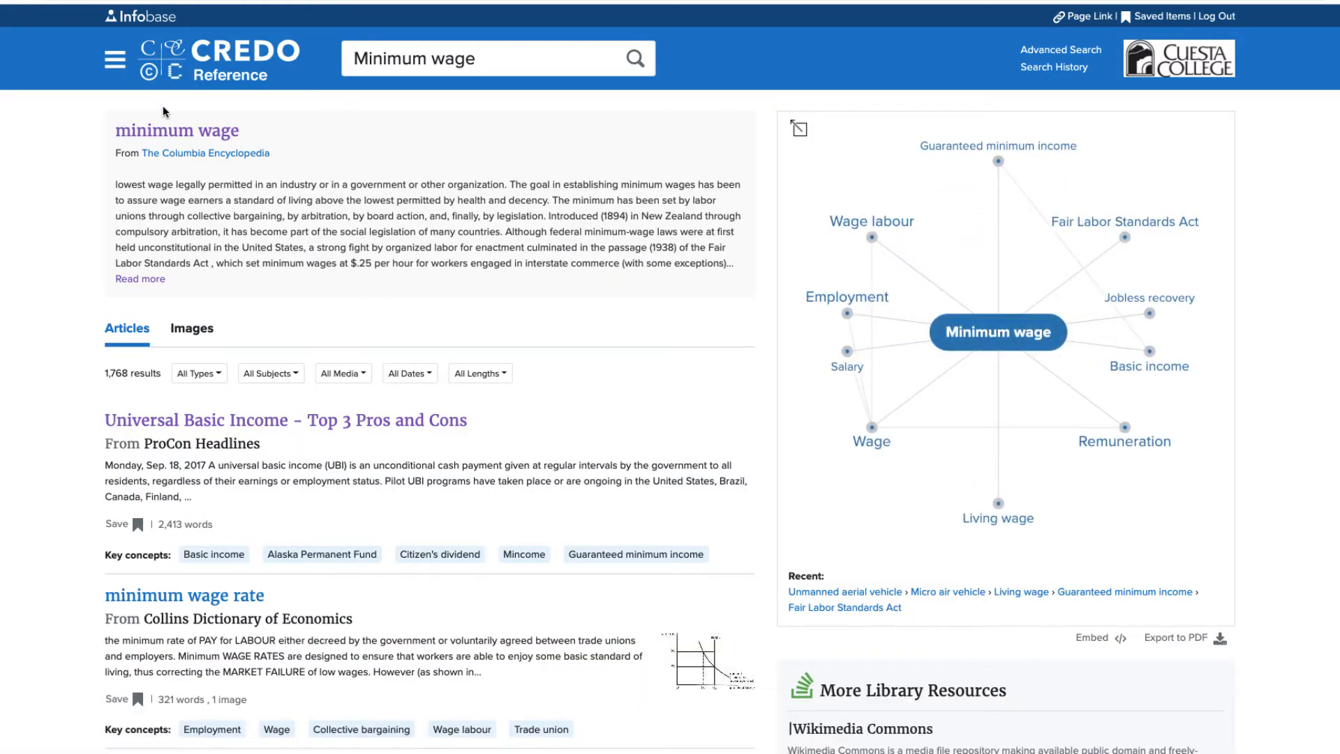
Step: Narrow the Minimum wage results to pro/con articles from 2017-2021
scroll("down", 3)
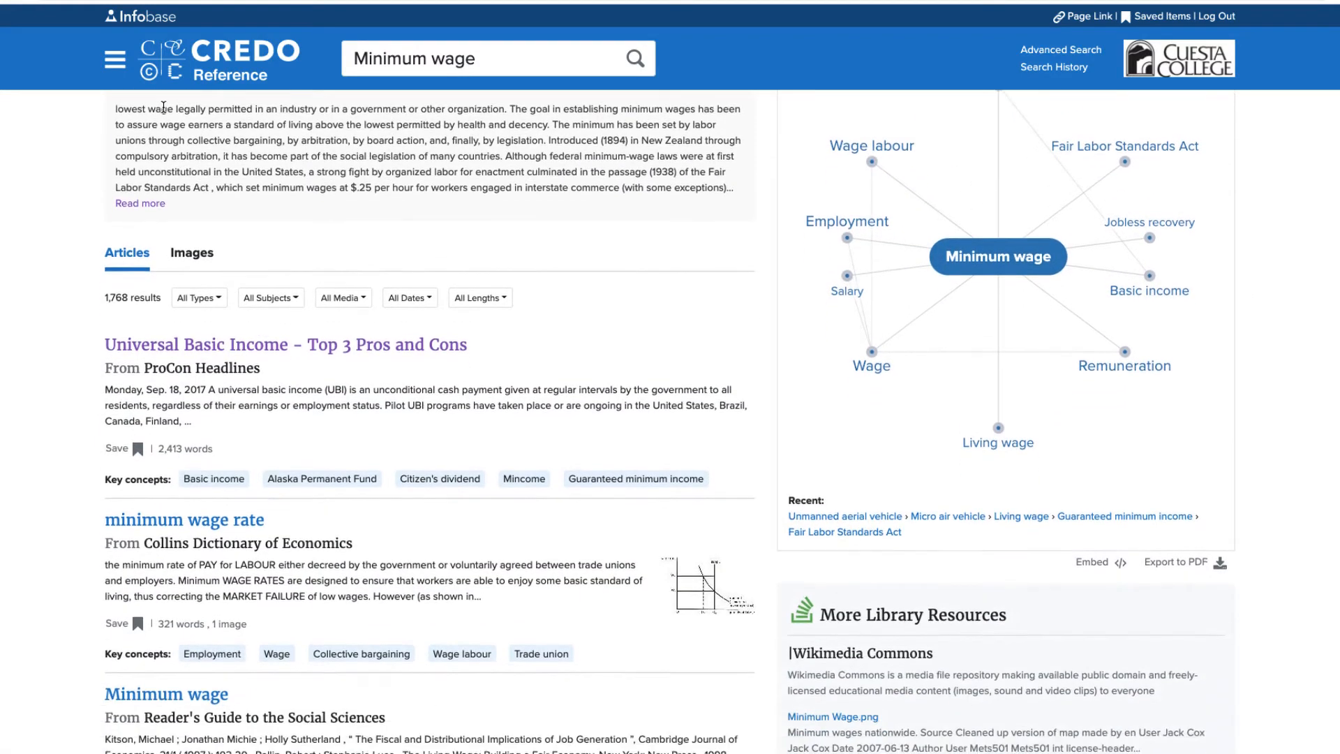
scroll("down", 3)
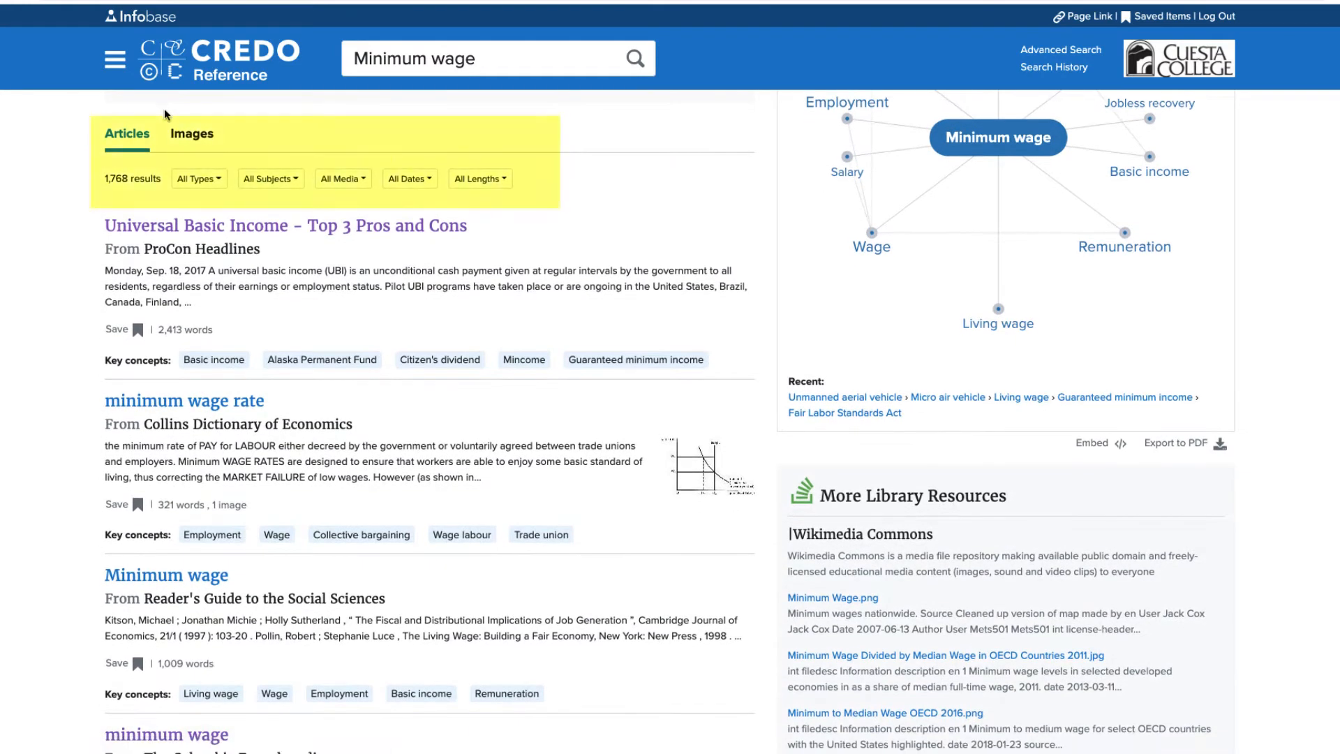
left_click(197, 179)
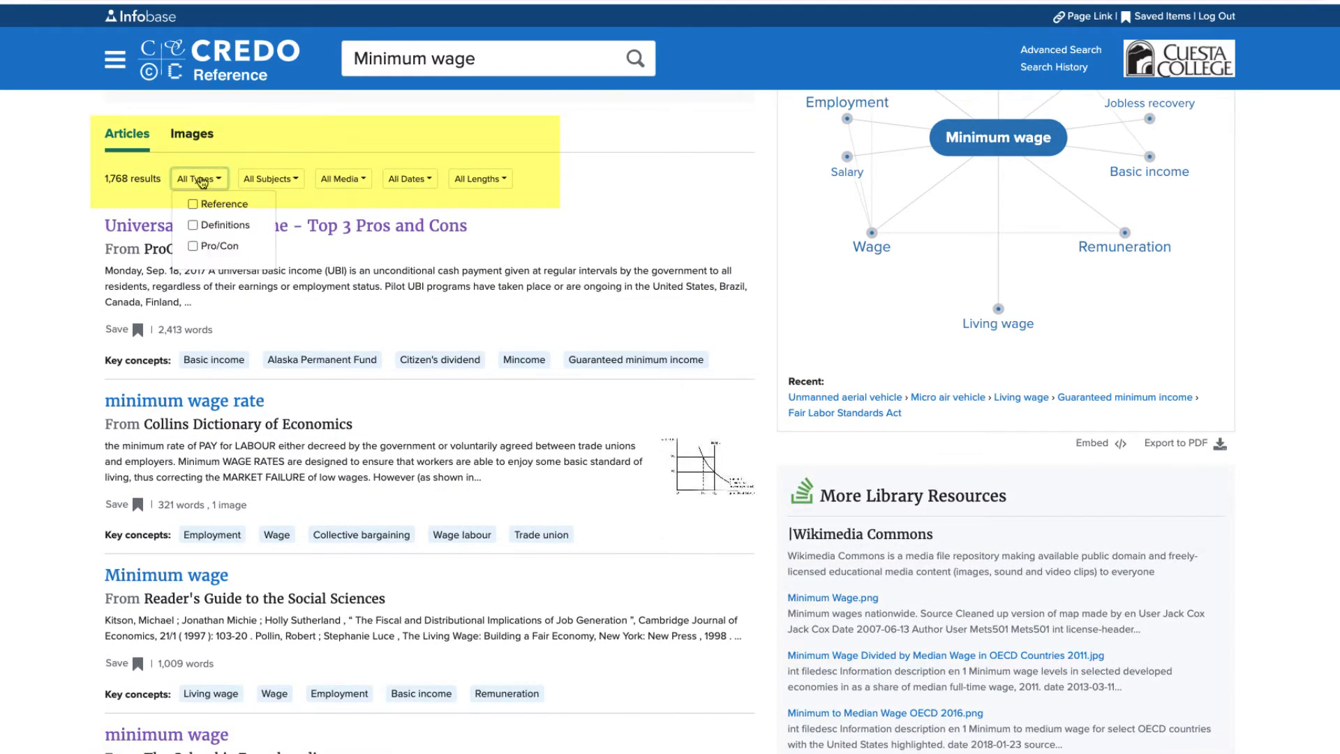
left_click(193, 248)
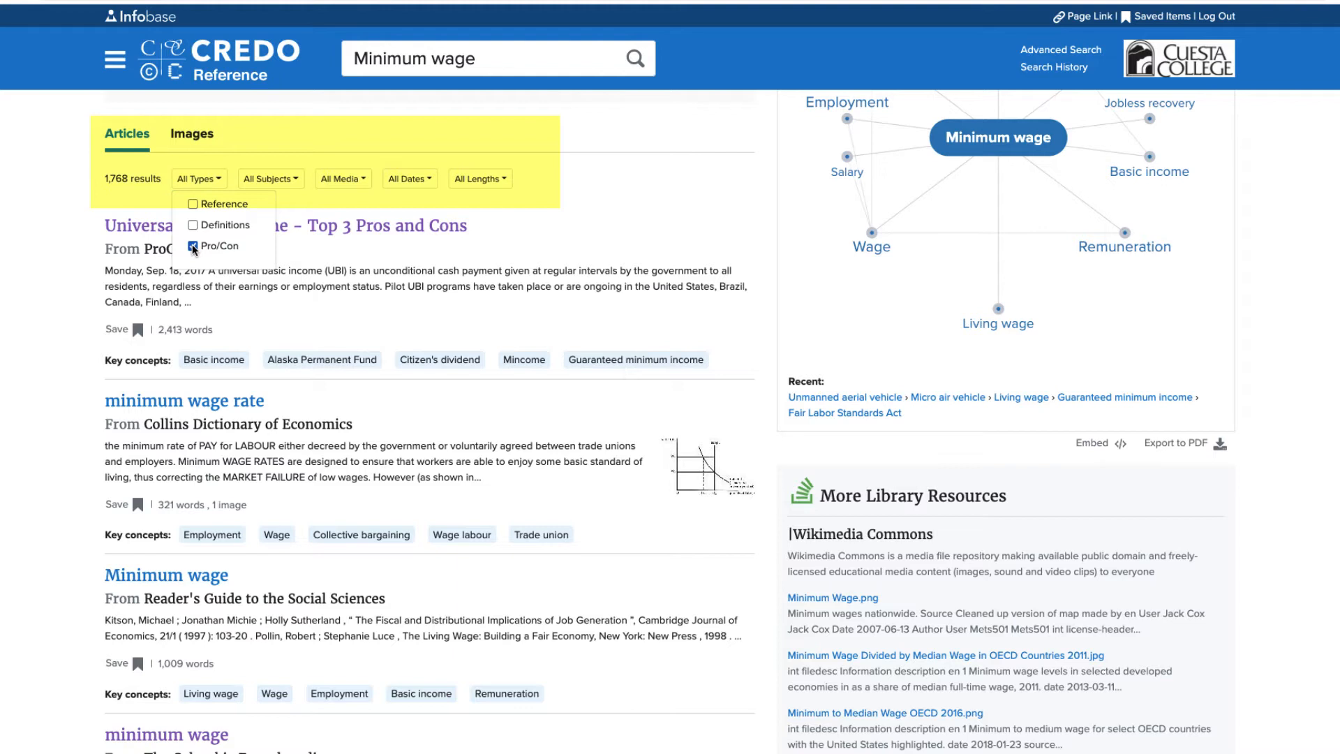
left_click(193, 246)
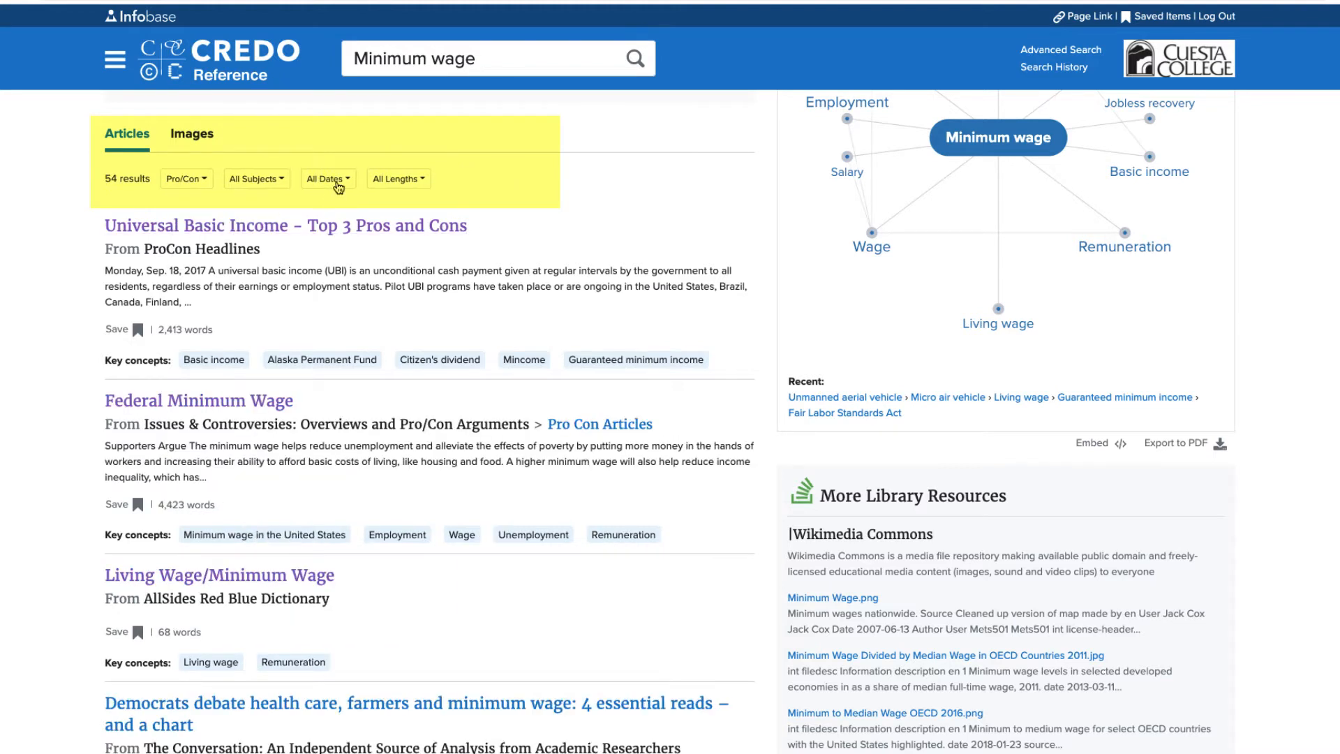
left_click(327, 179)
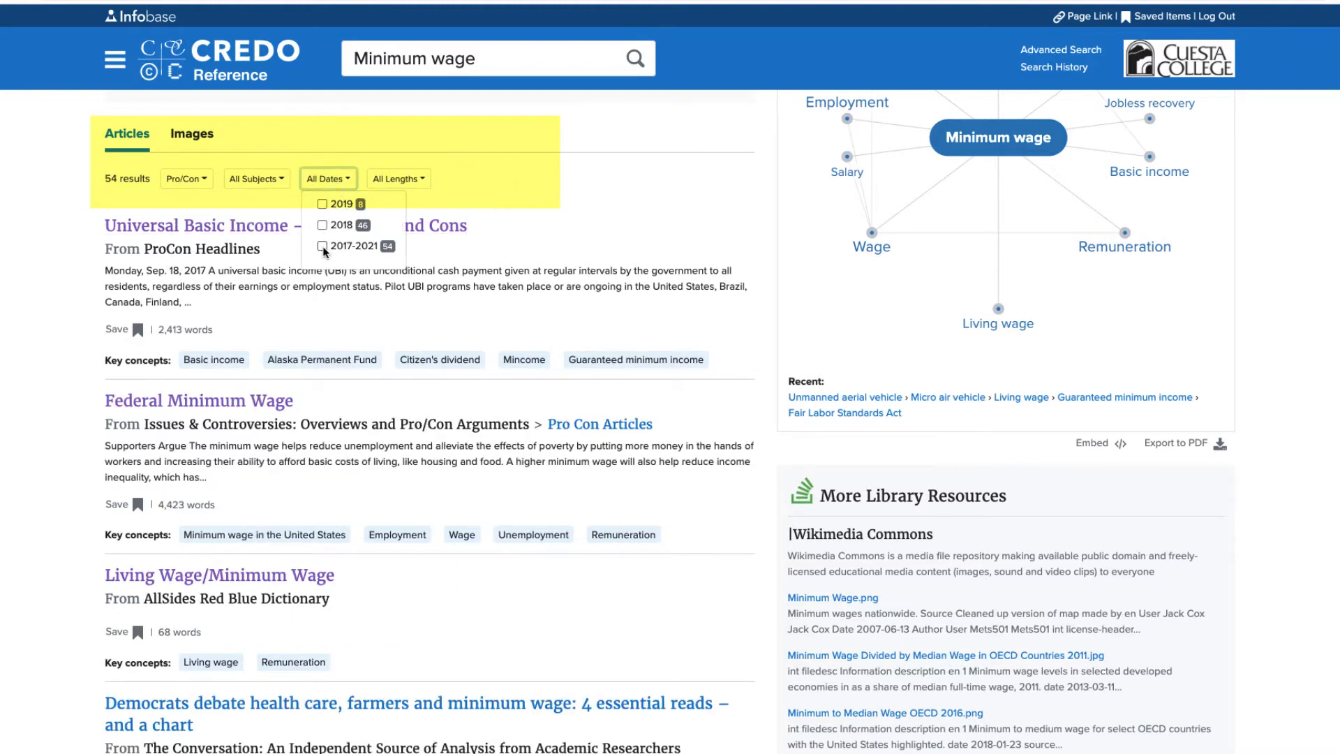
left_click(324, 246)
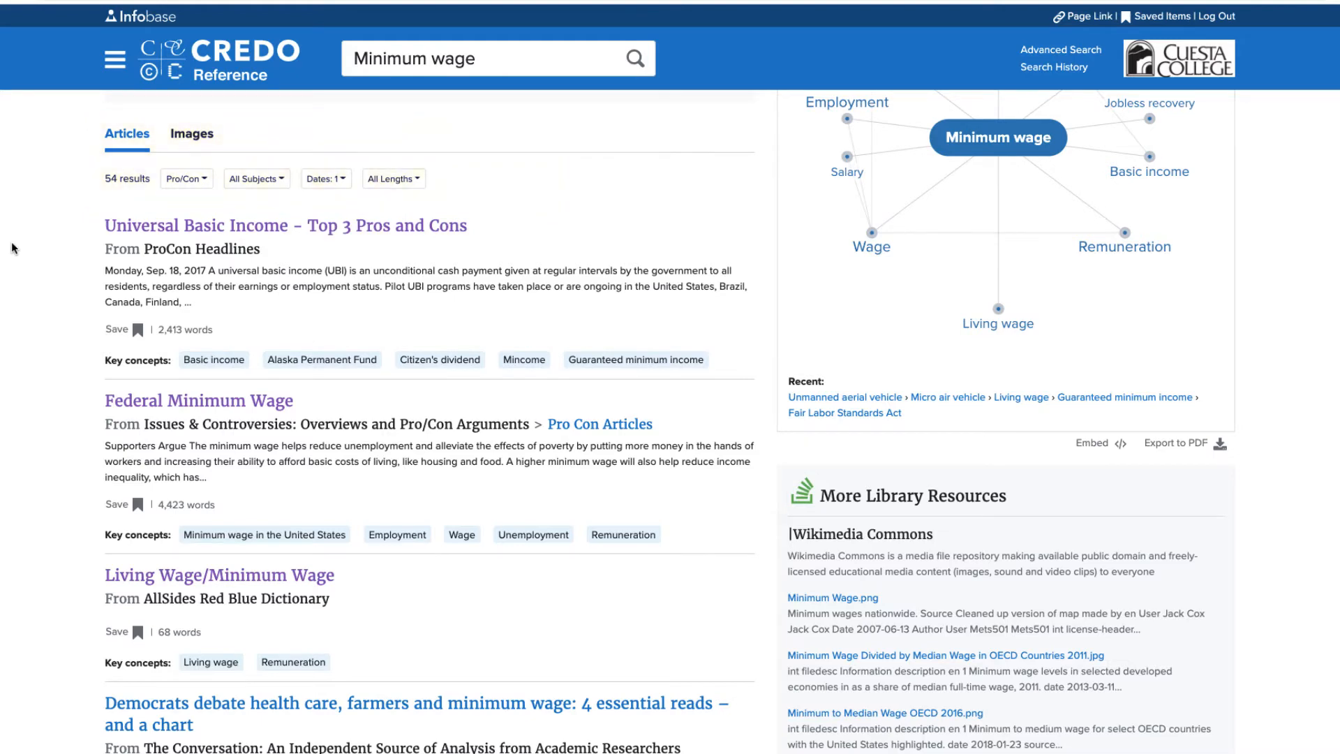
Step: Bring up the article 'At work, women and people of color still have not broken the glass ceiling'
scroll("down", 3)
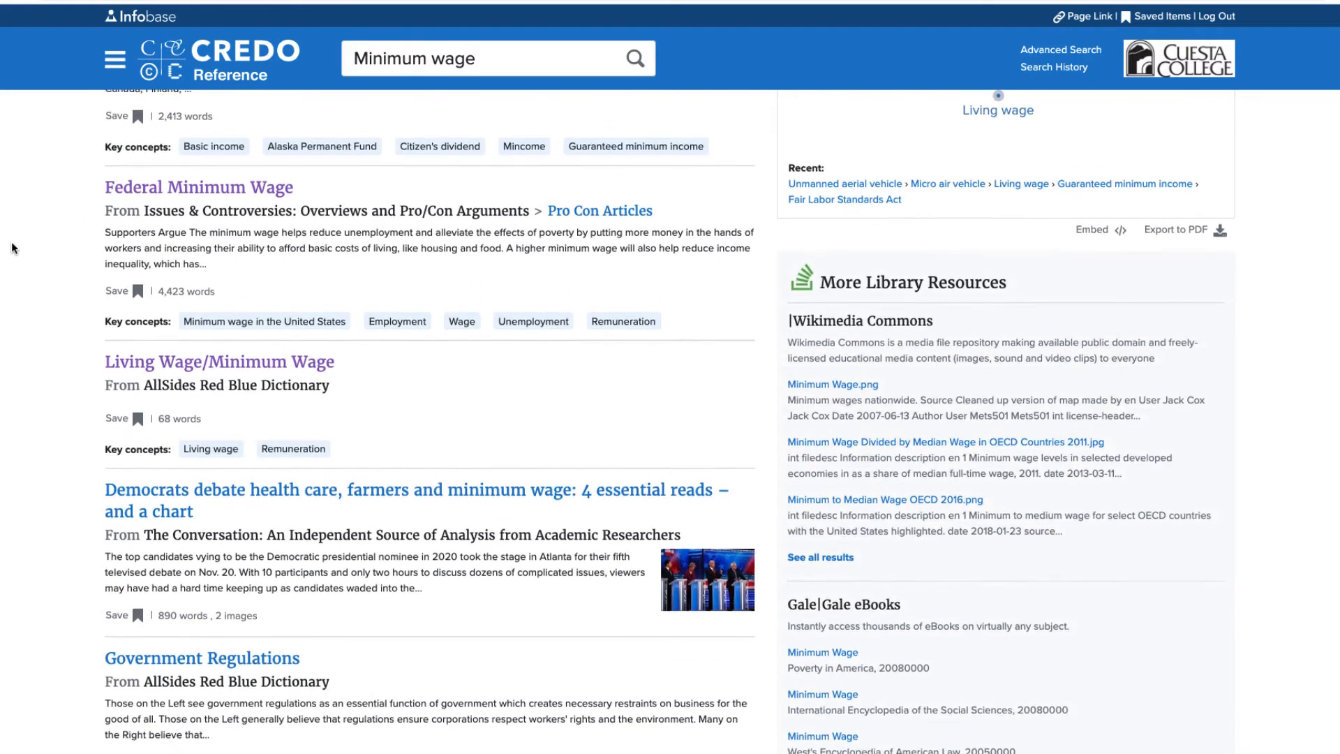
scroll("down", 3)
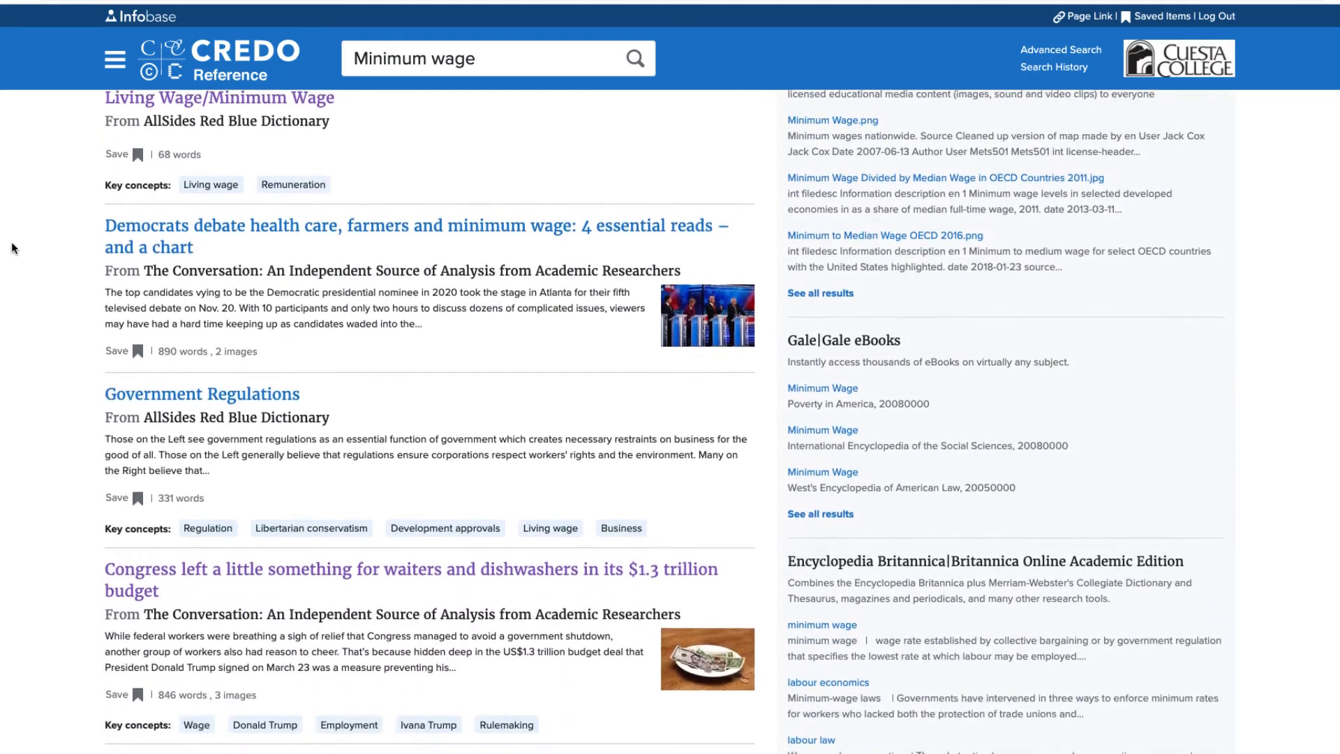
scroll("down", 3)
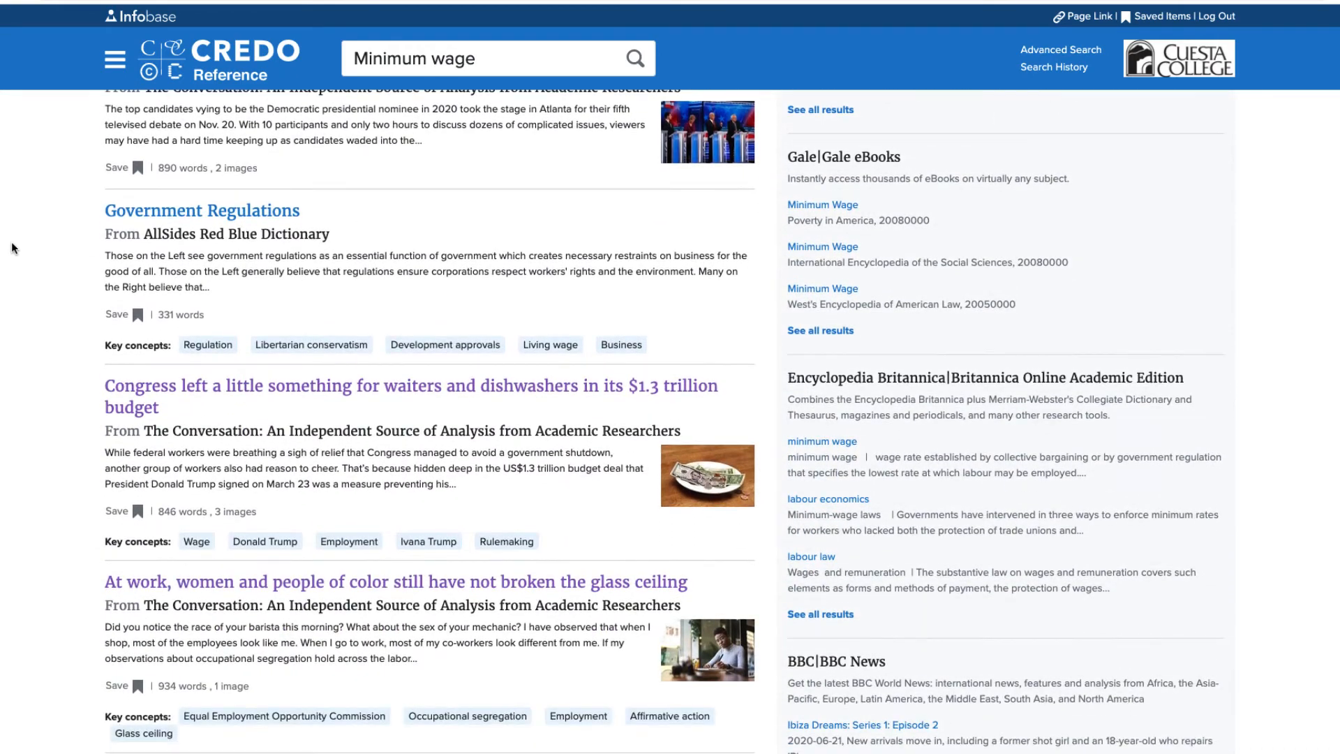
scroll("down", 3)
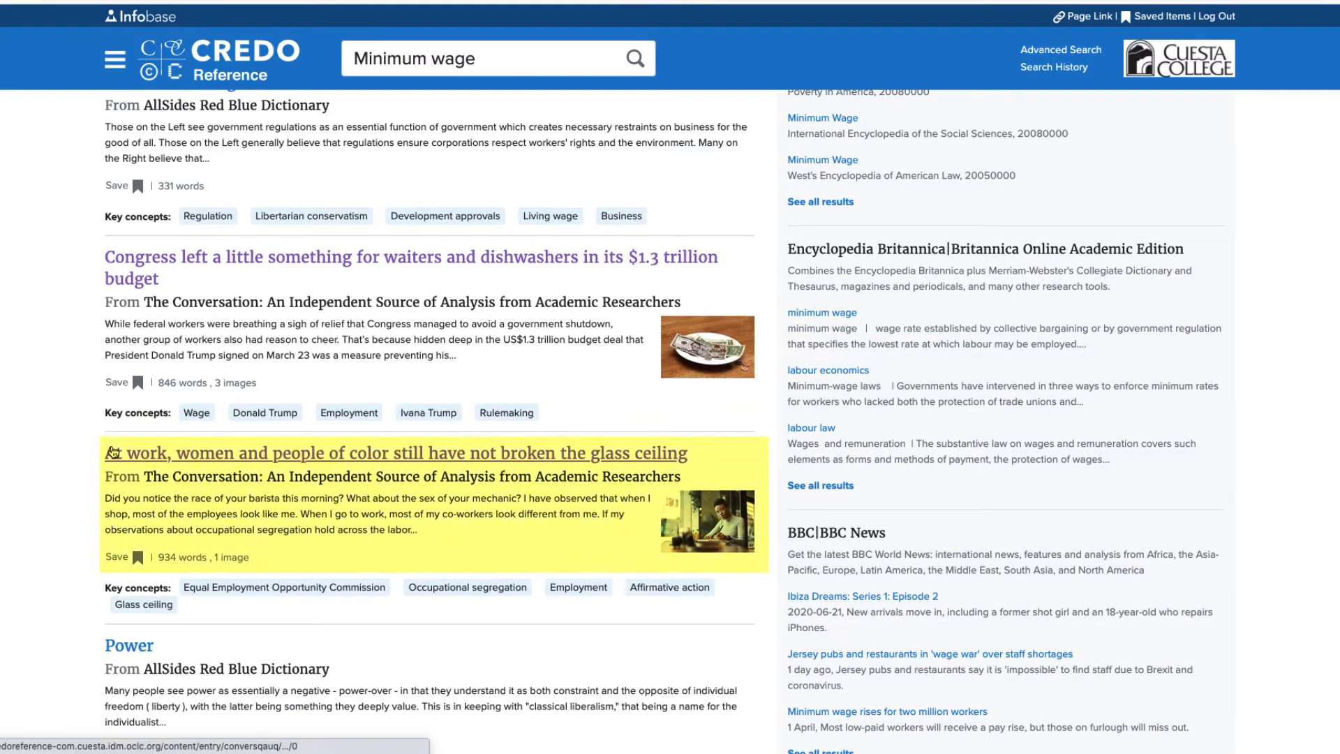
left_click(387, 452)
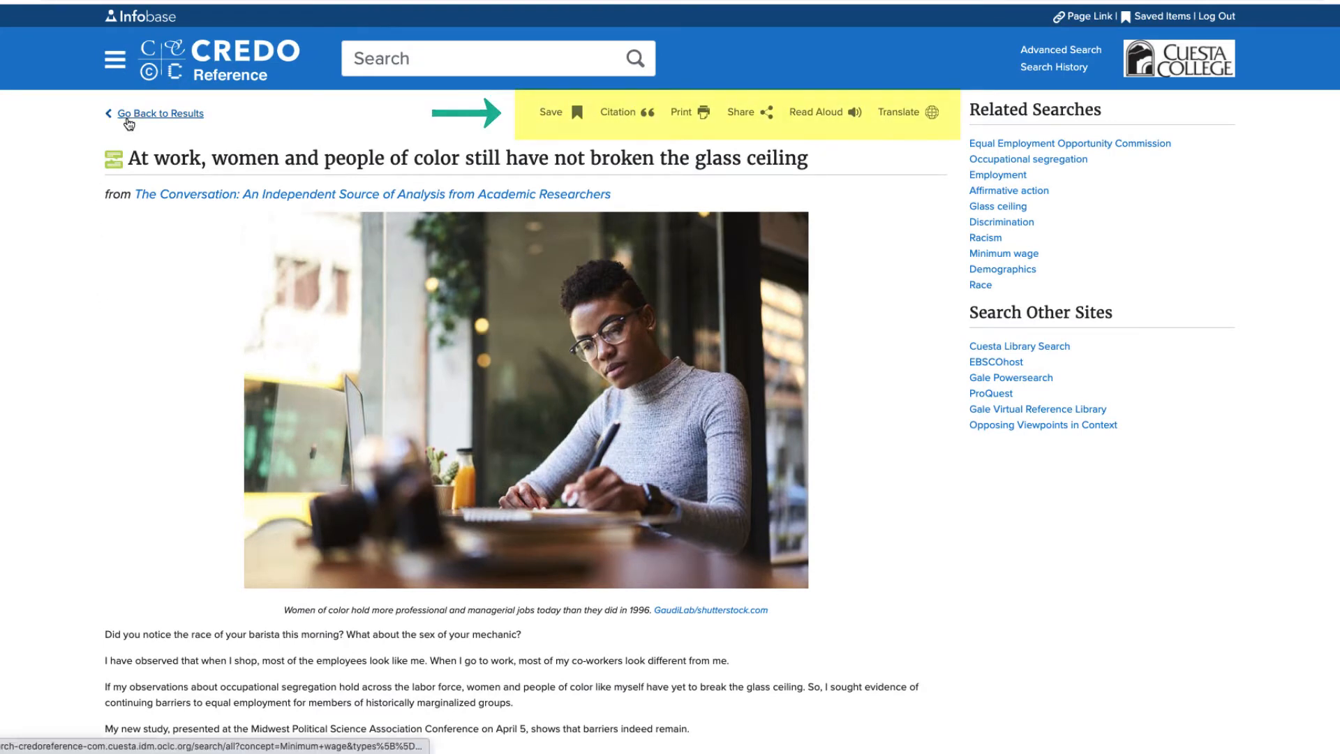
Step: Leave the glass-ceiling article and return to the results, then the A-Z Databases list
left_click(1003, 254)
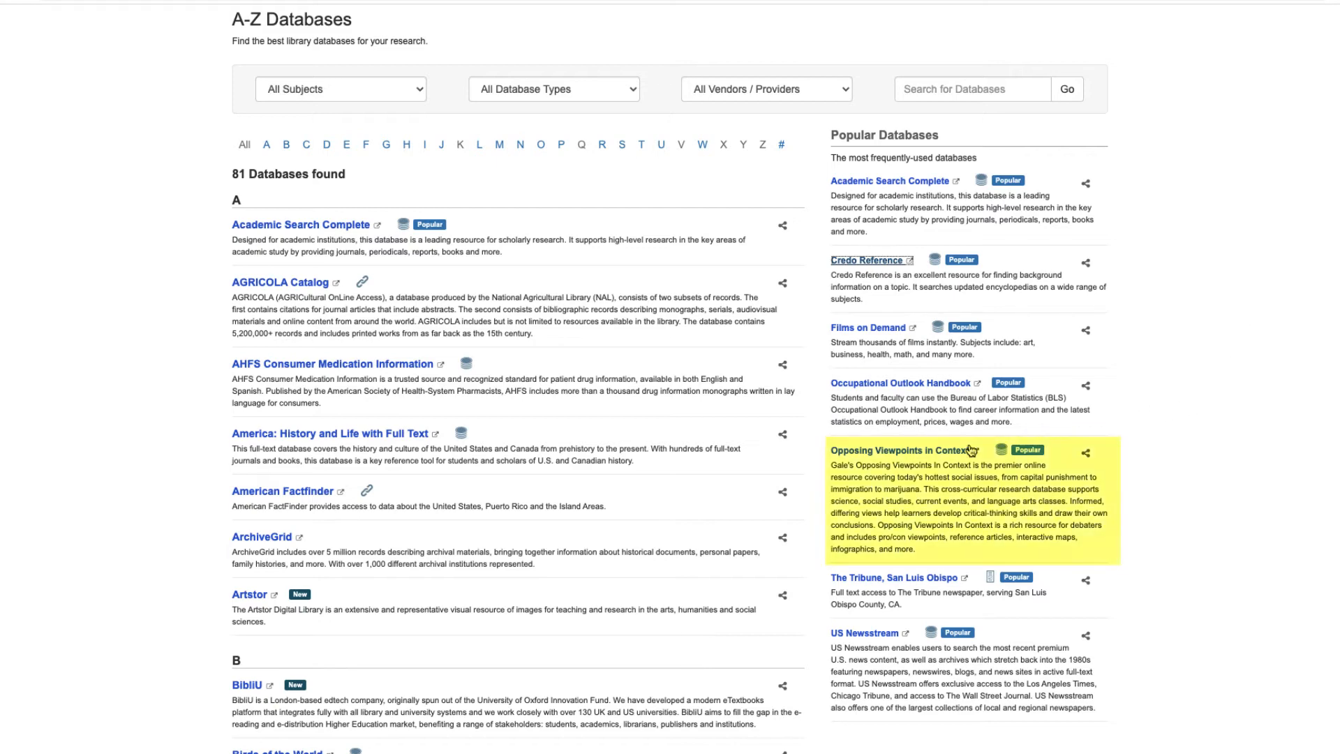
Step: Enter Opposing Viewpoints in Context and browse its full list of issues
left_click(898, 450)
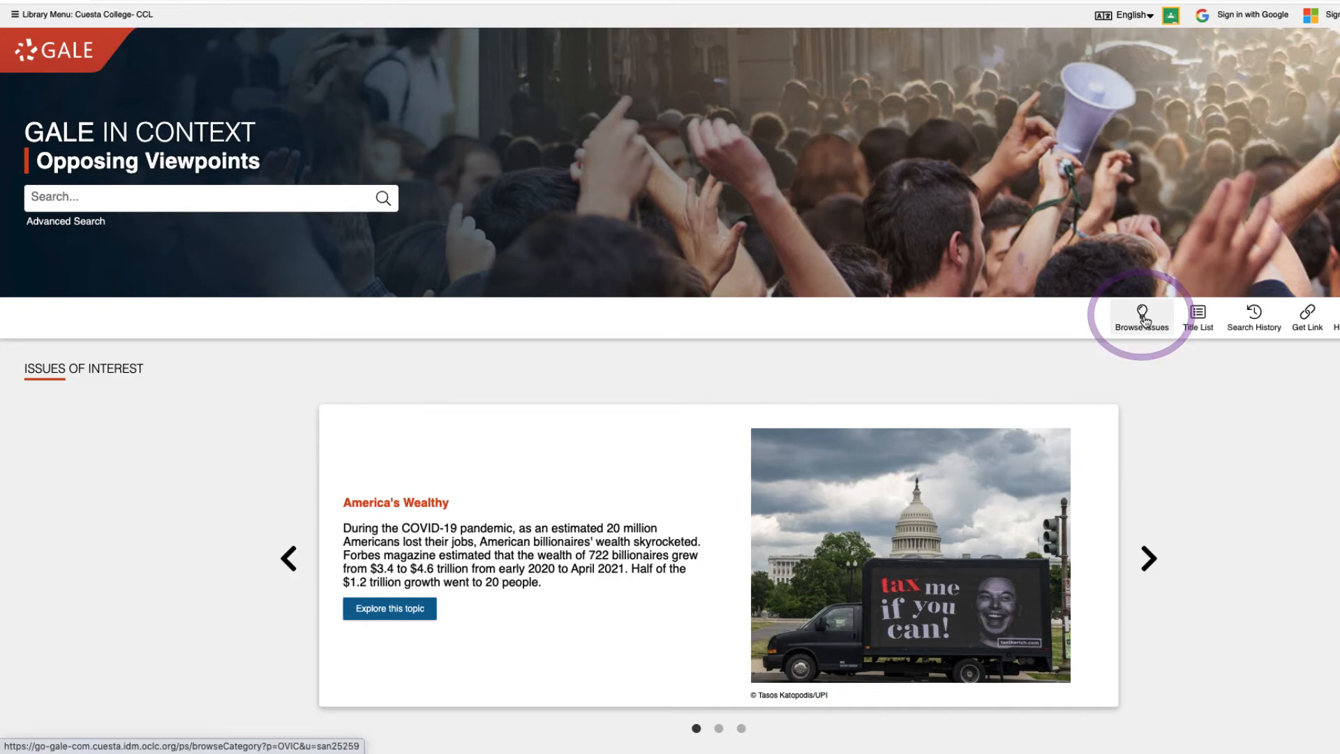
left_click(1143, 318)
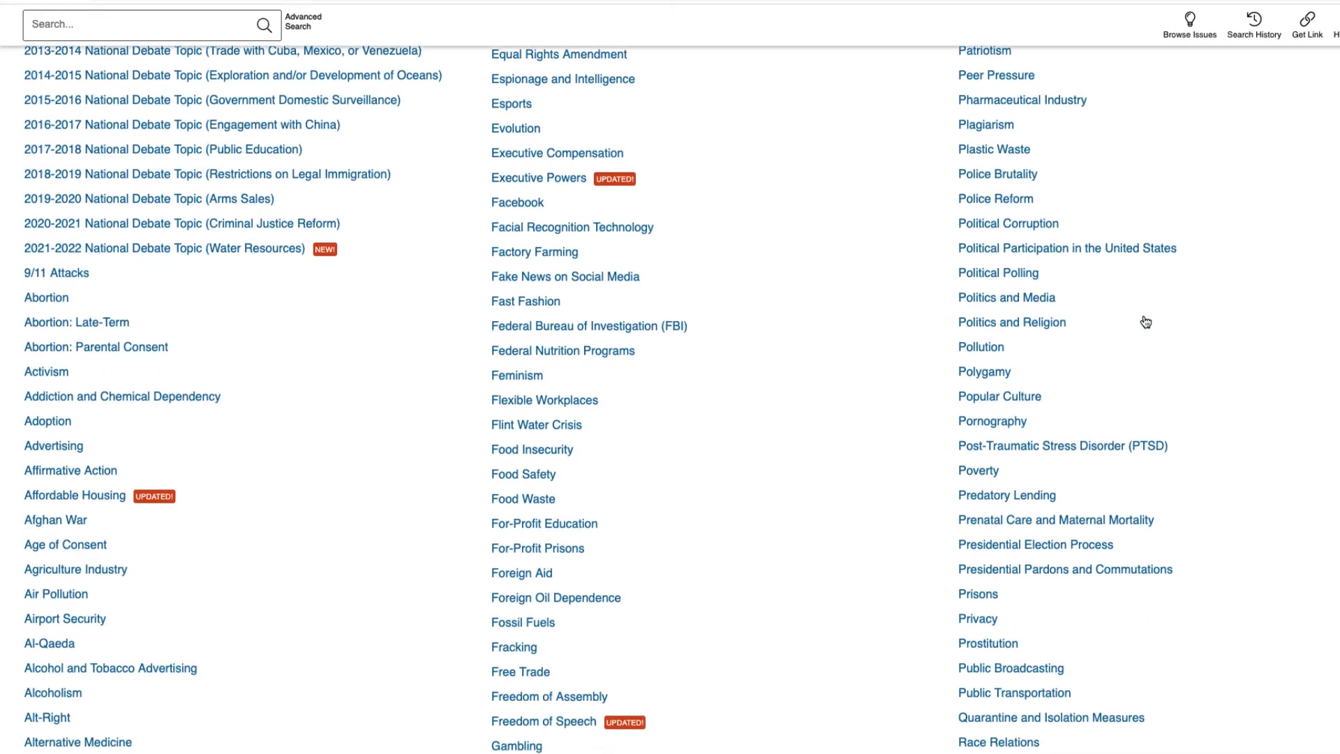
scroll("down", 3)
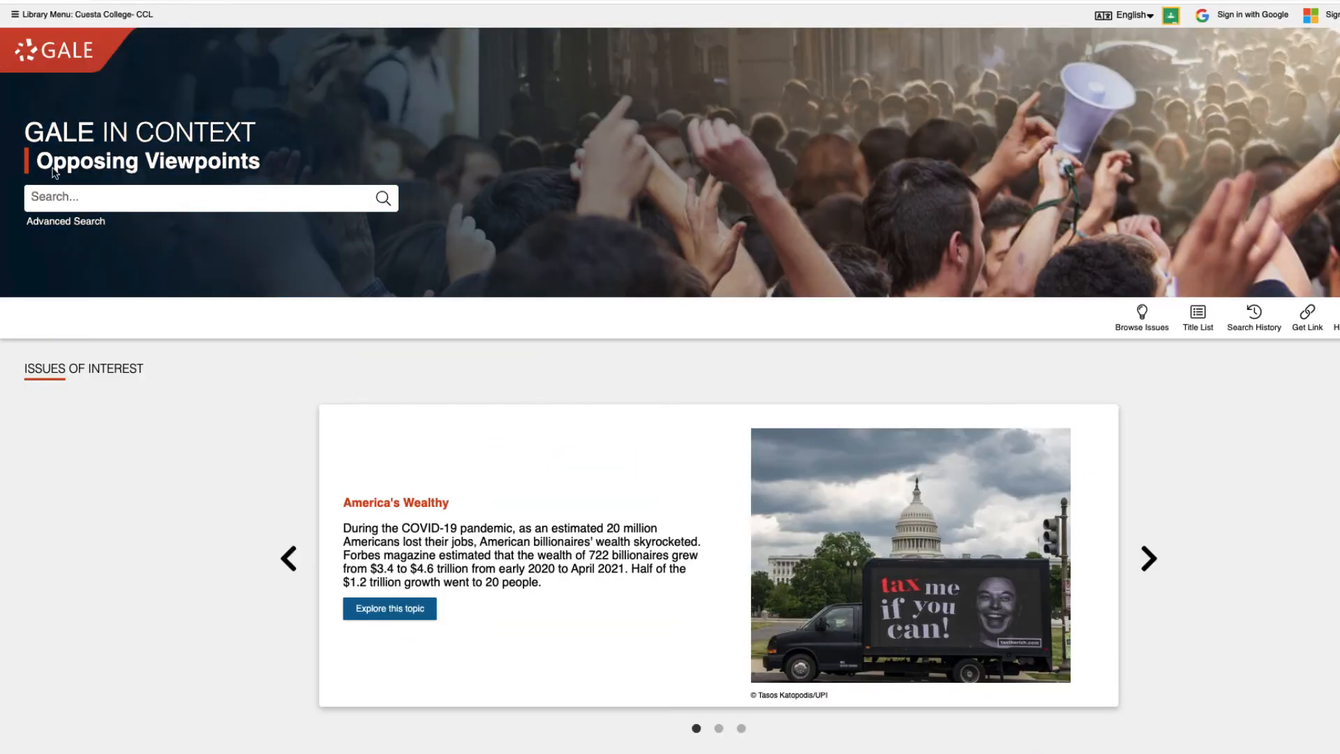
Step: Search for 'minimum wage' and pick the Minimum Wage suggestion
type("m")
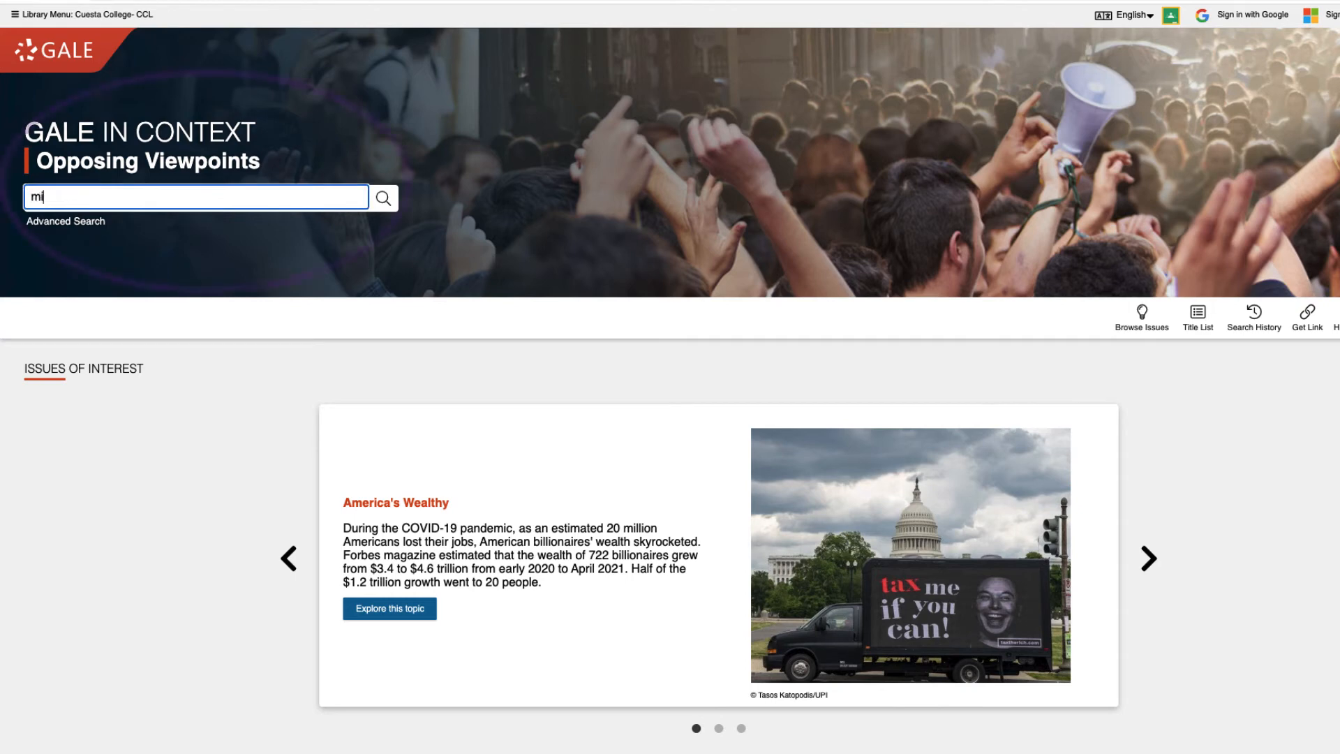
type("inimum wage")
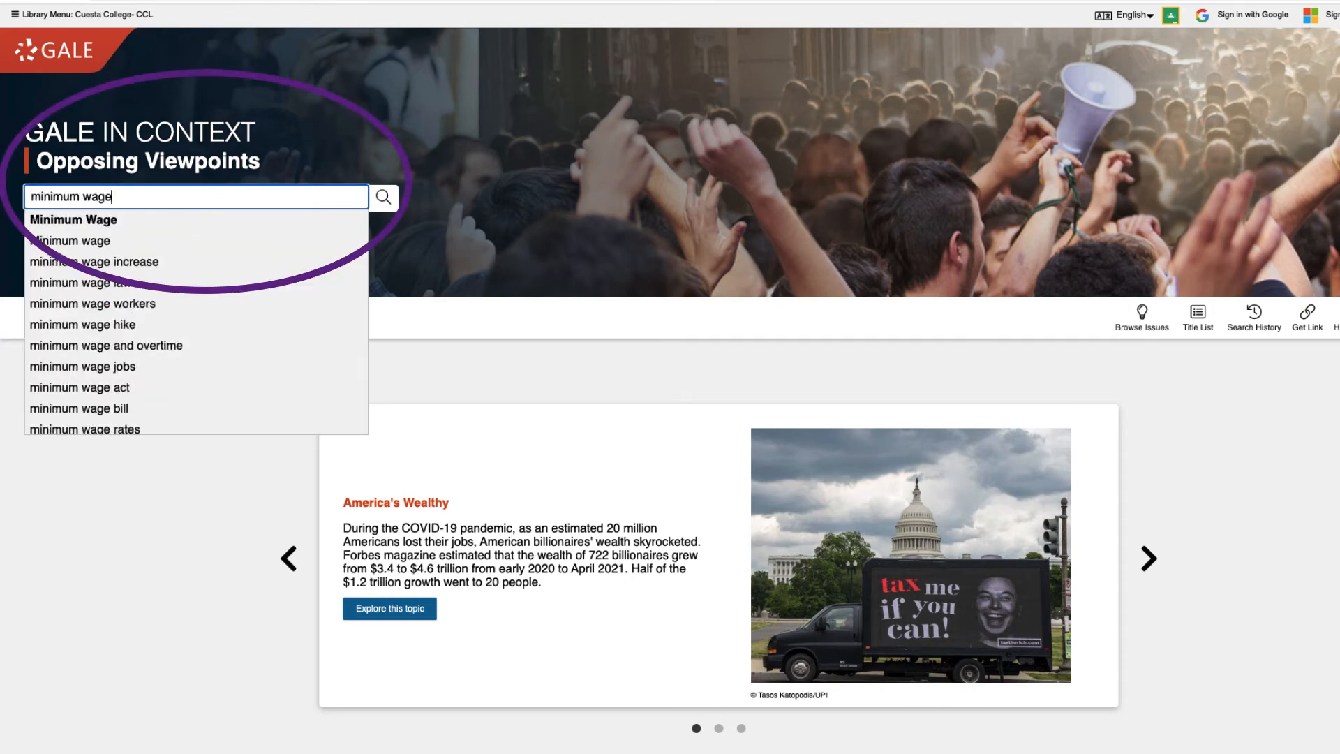
left_click(72, 219)
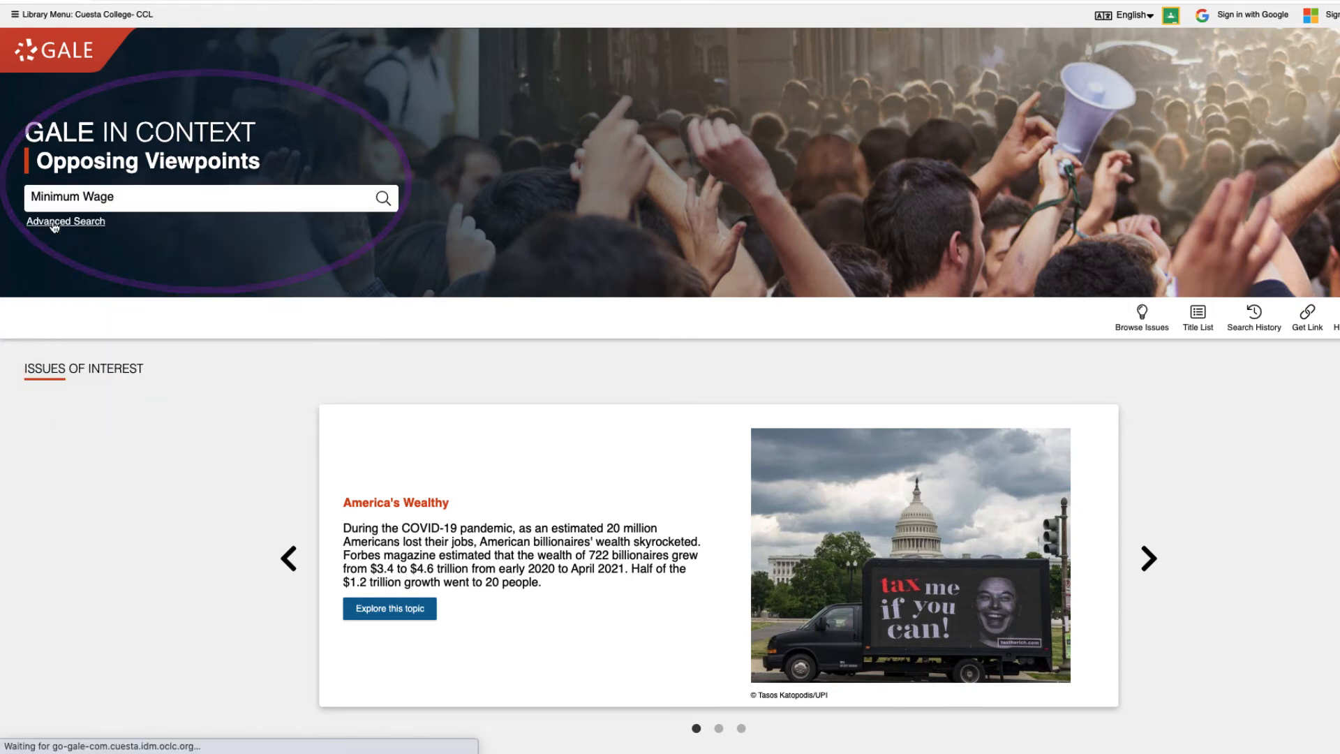
Step: Read the full Minimum Wage overview and return to the topic page
left_click(383, 197)
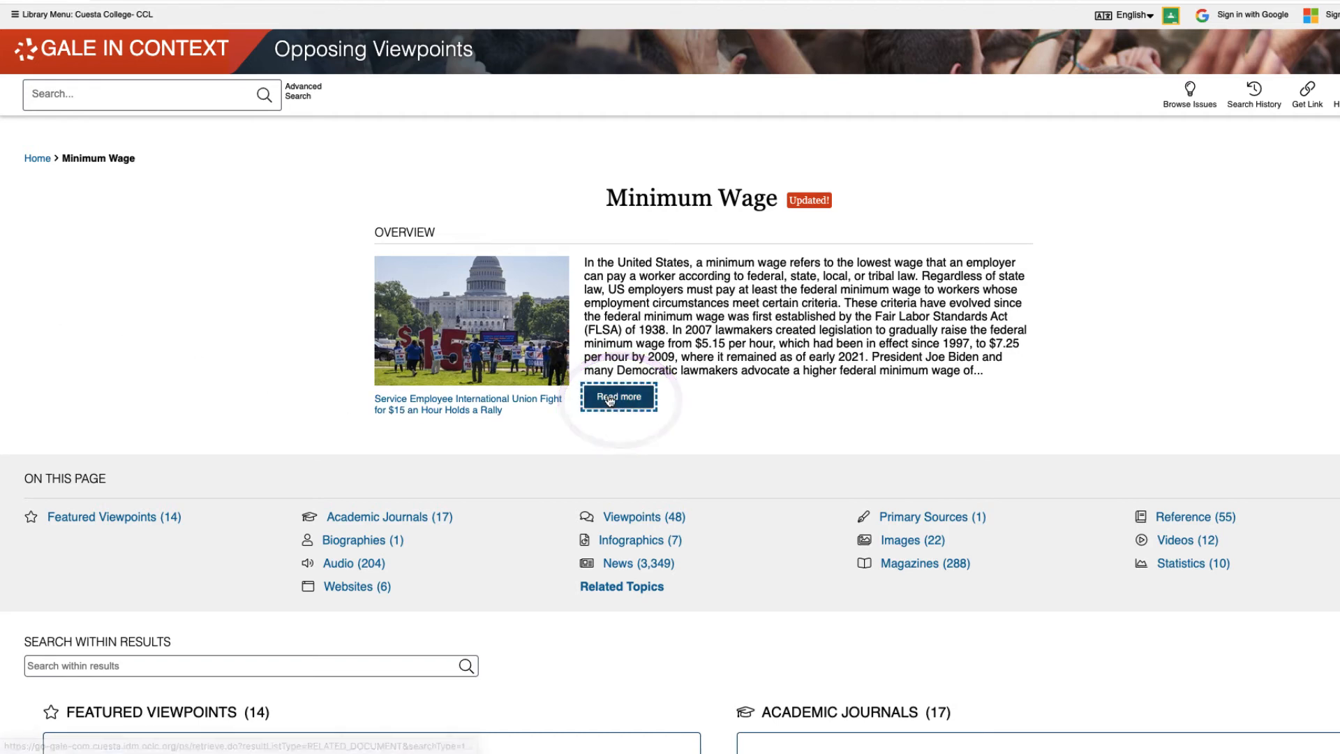
left_click(618, 396)
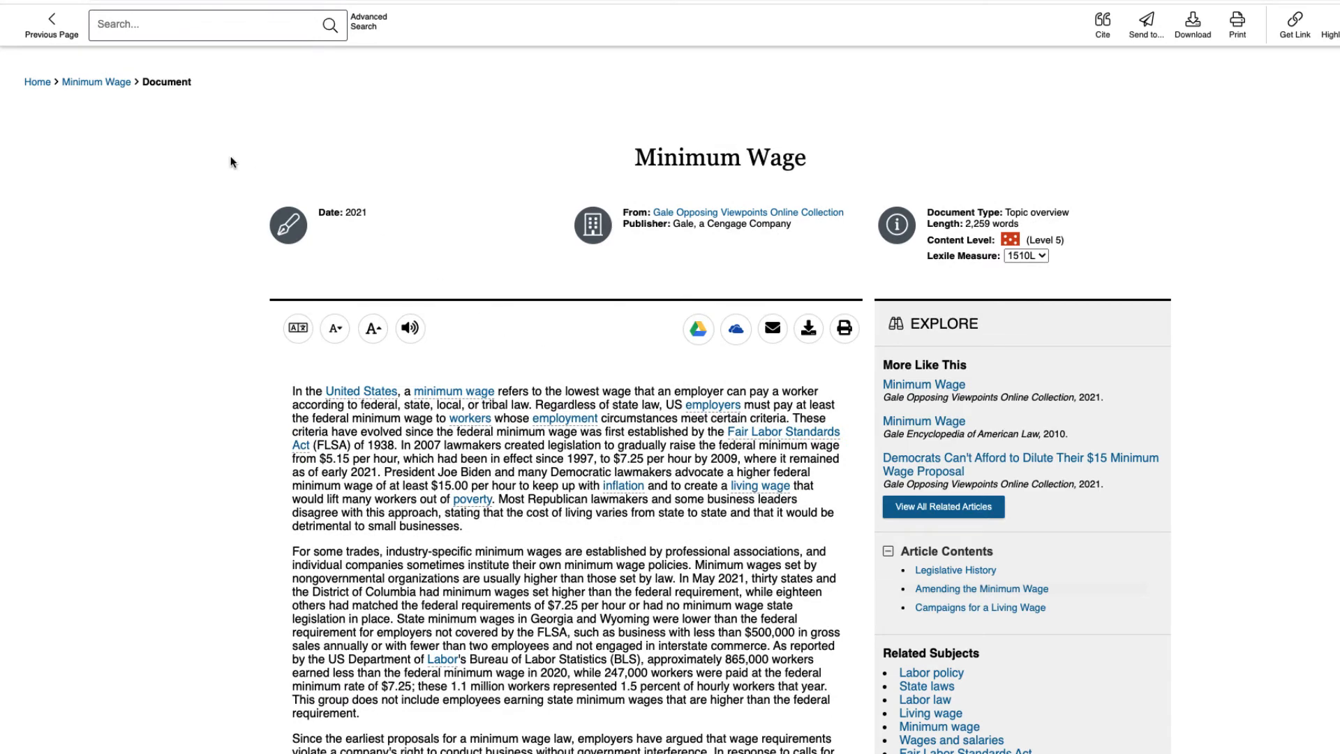
left_click(51, 25)
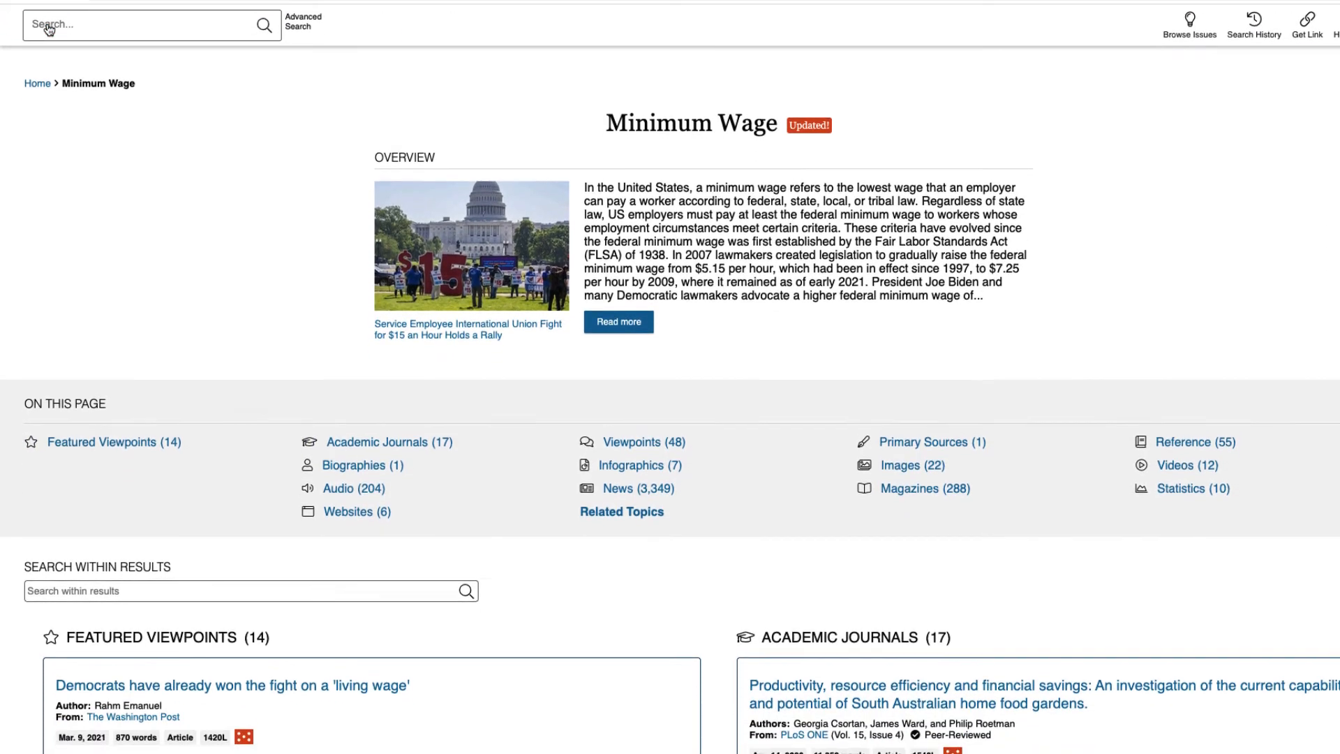
scroll("down", 3)
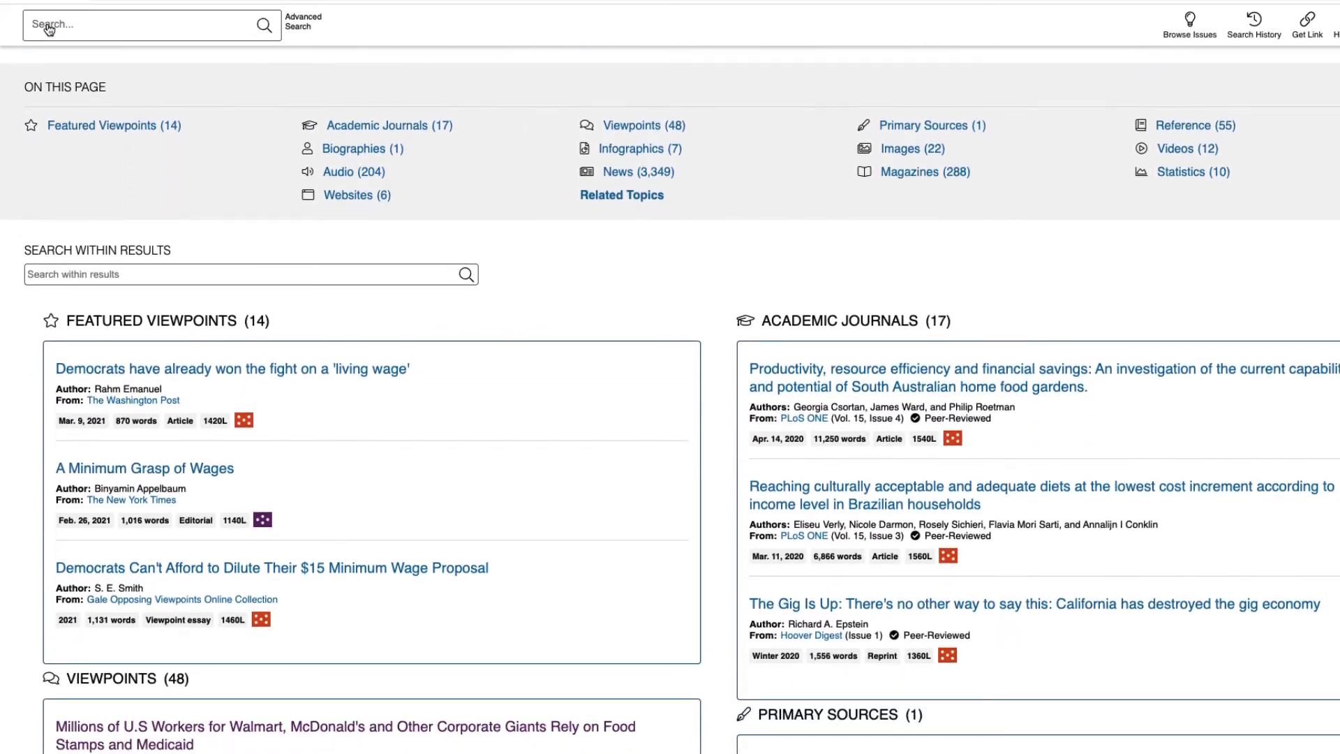
scroll("down", 3)
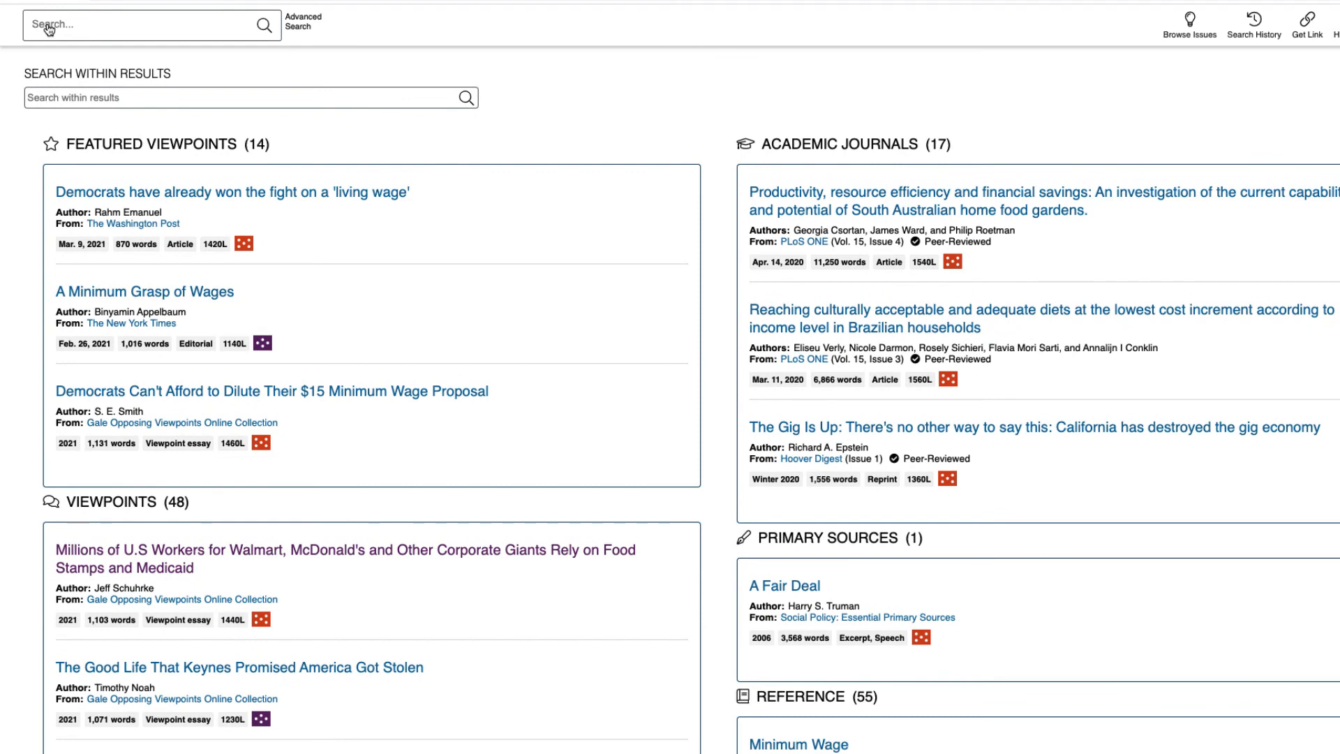
scroll("down", 3)
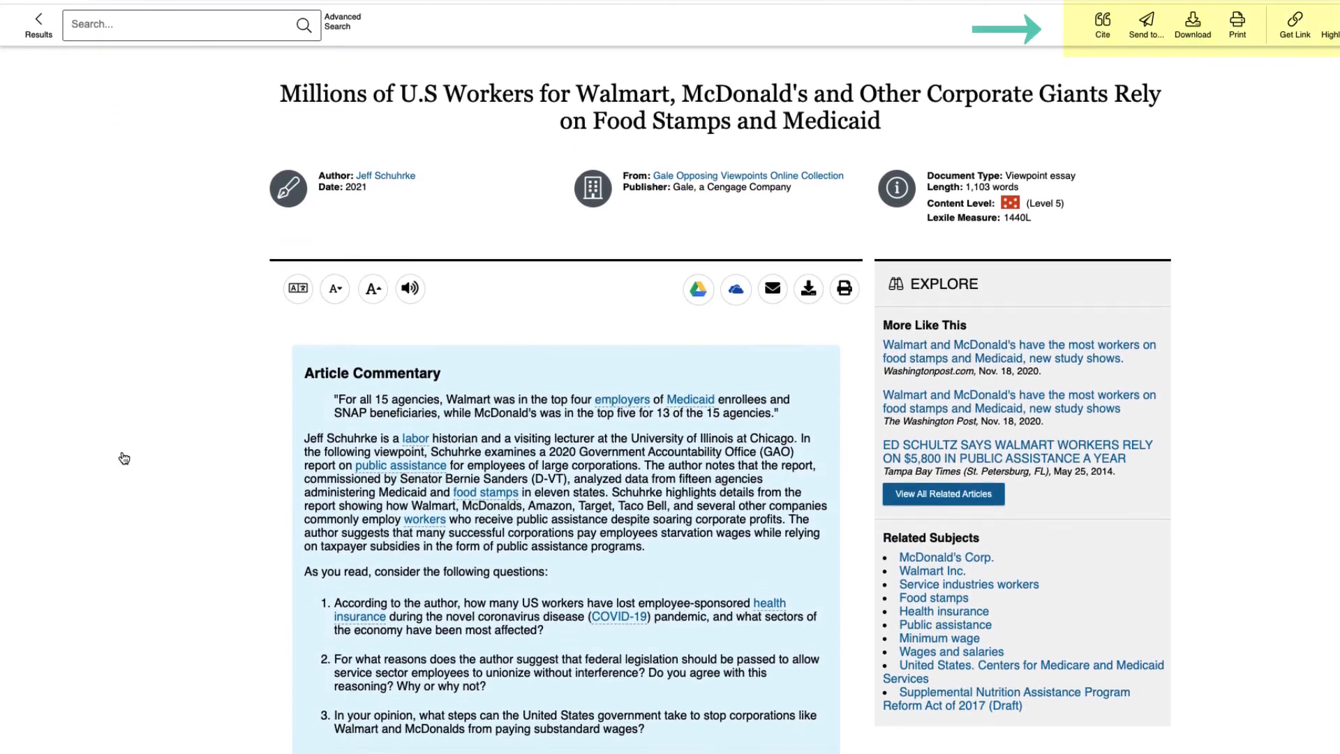
scroll("down", 3)
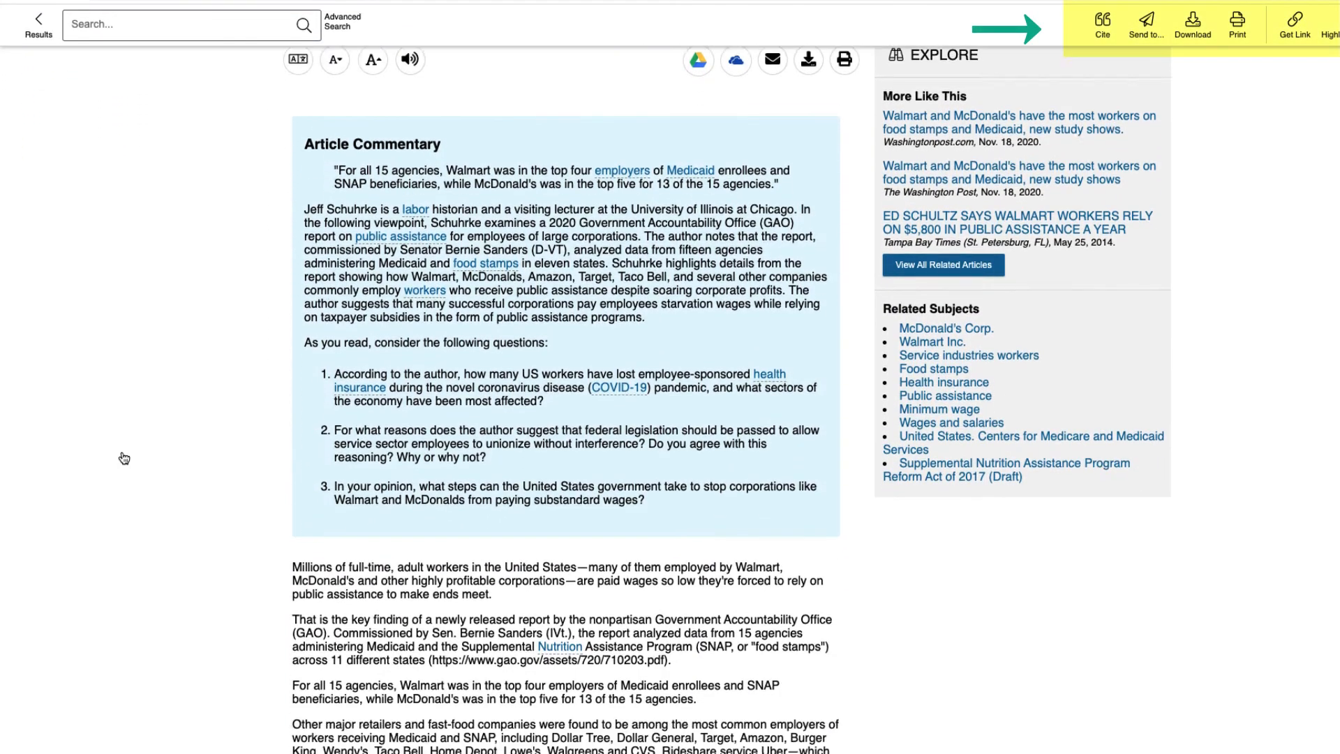
scroll("down", 3)
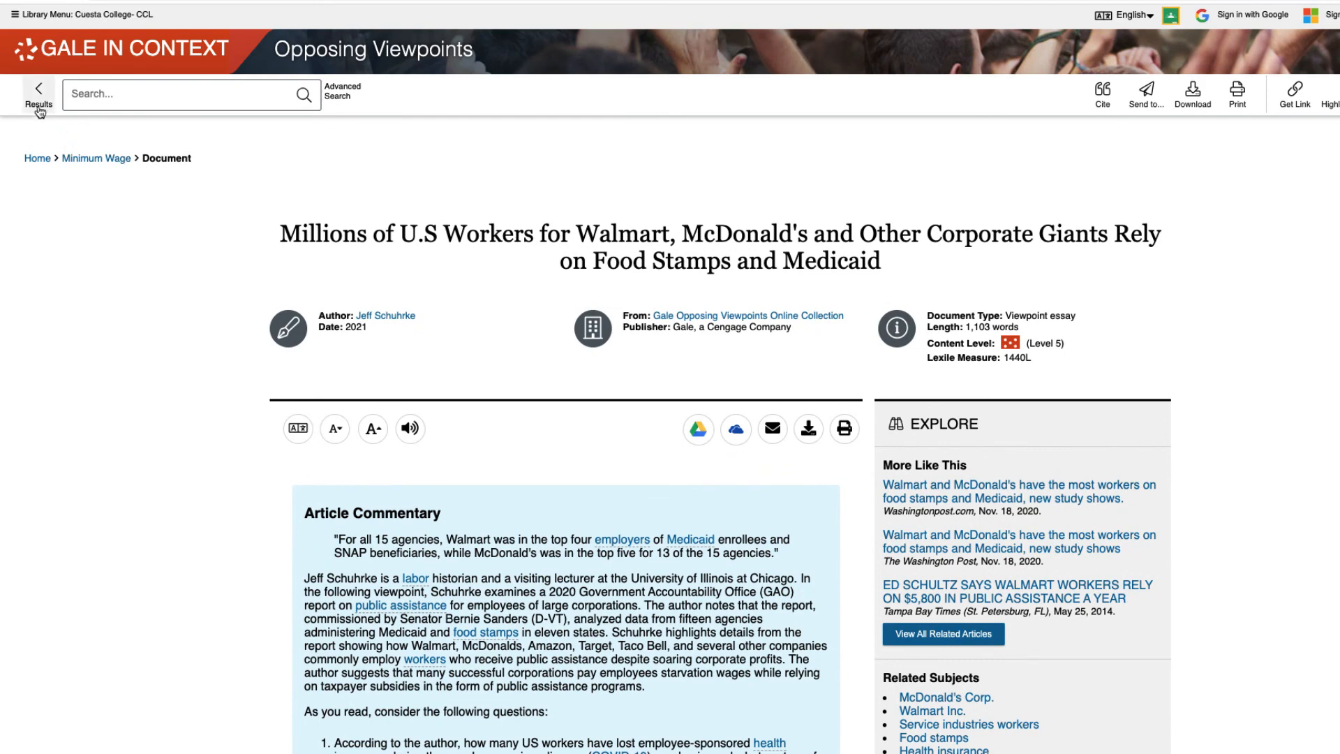
left_click(38, 93)
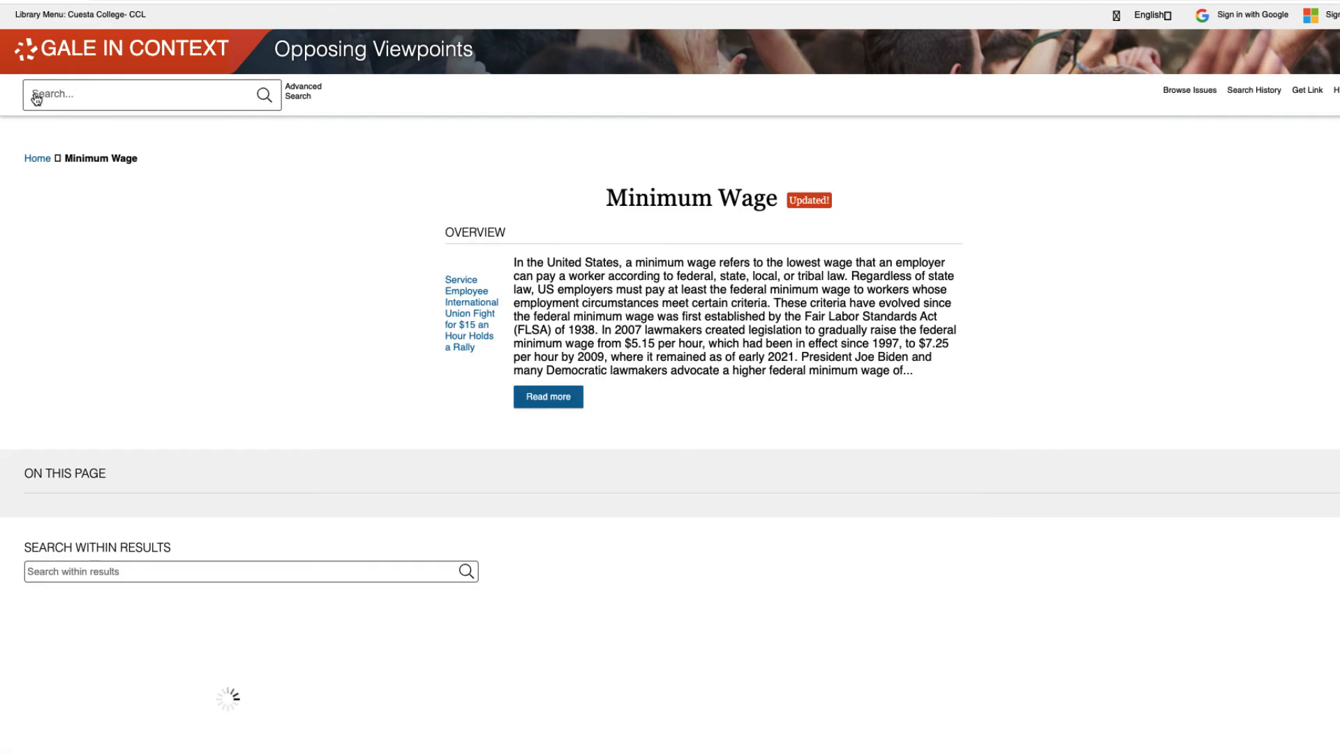